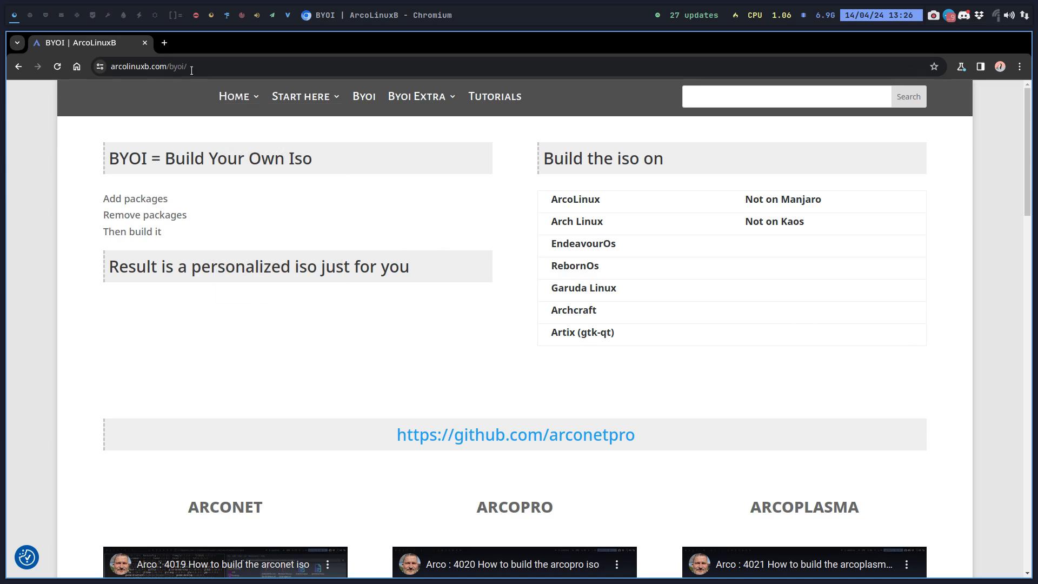
mouse_move(169, 107)
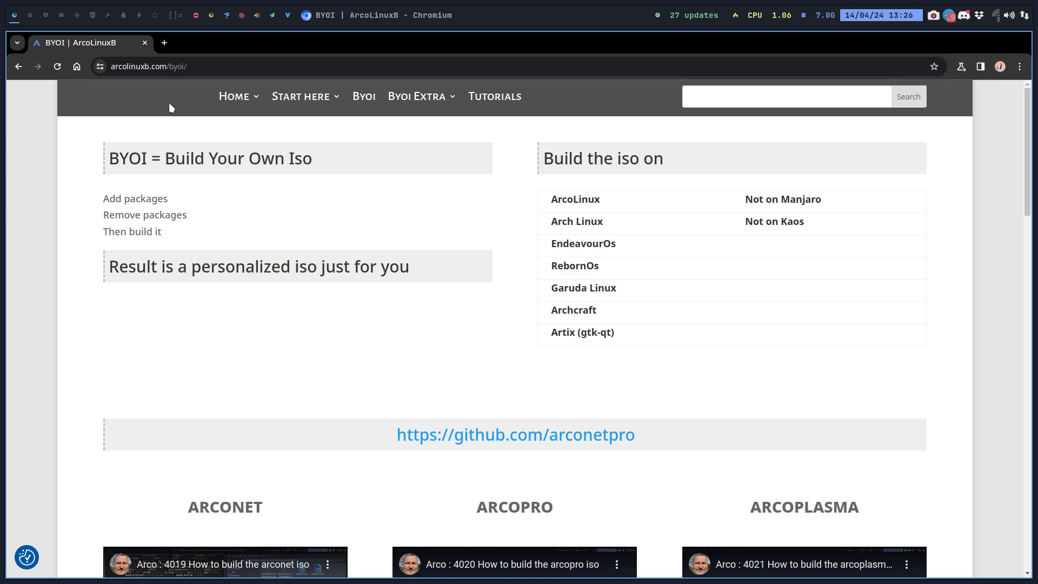
mouse_move(638, 446)
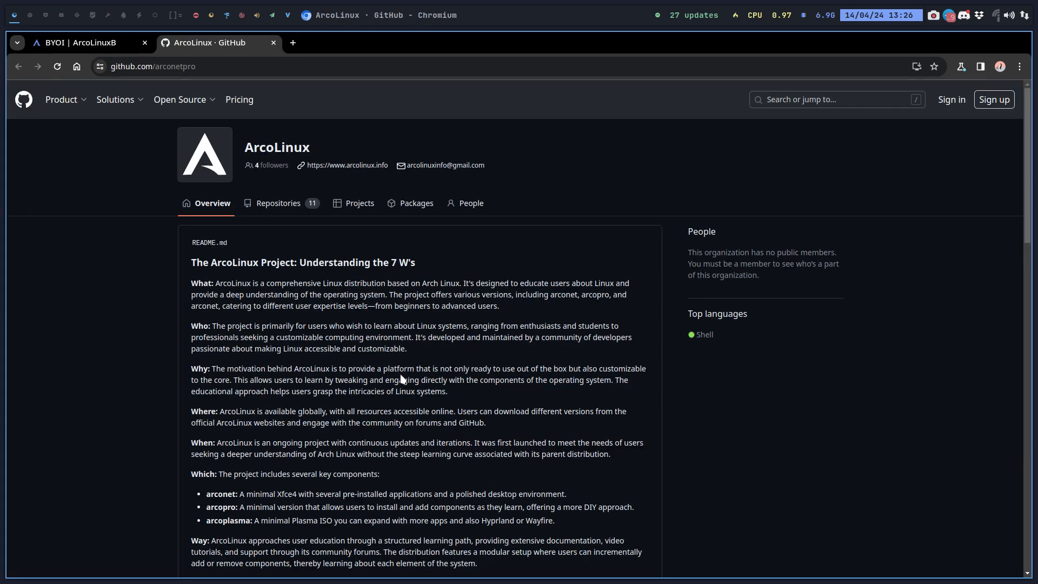
Scroll through the arconetpro organization's list of 11 repositories.
scroll("down", 3)
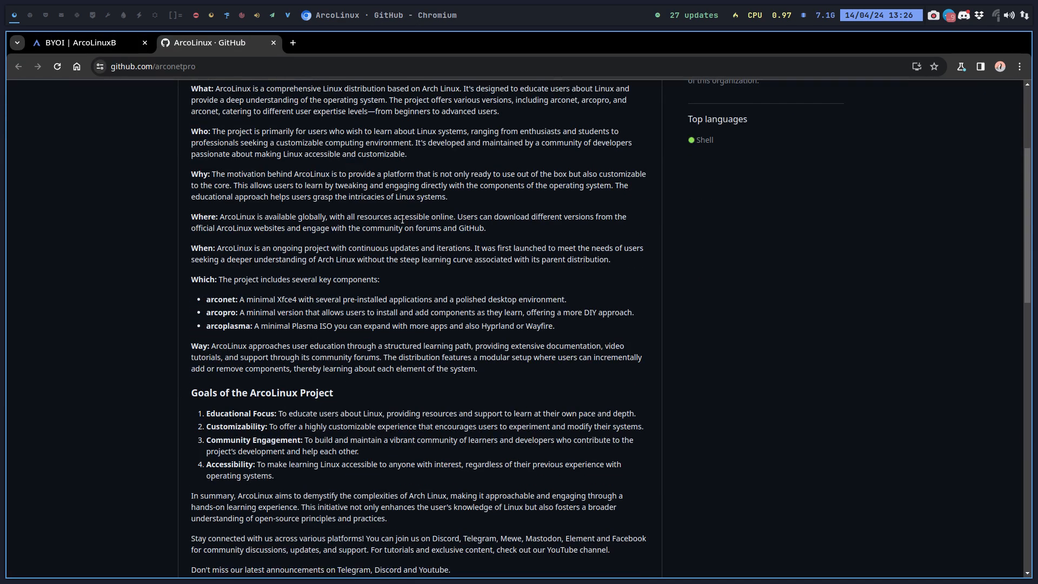
scroll("up", 3)
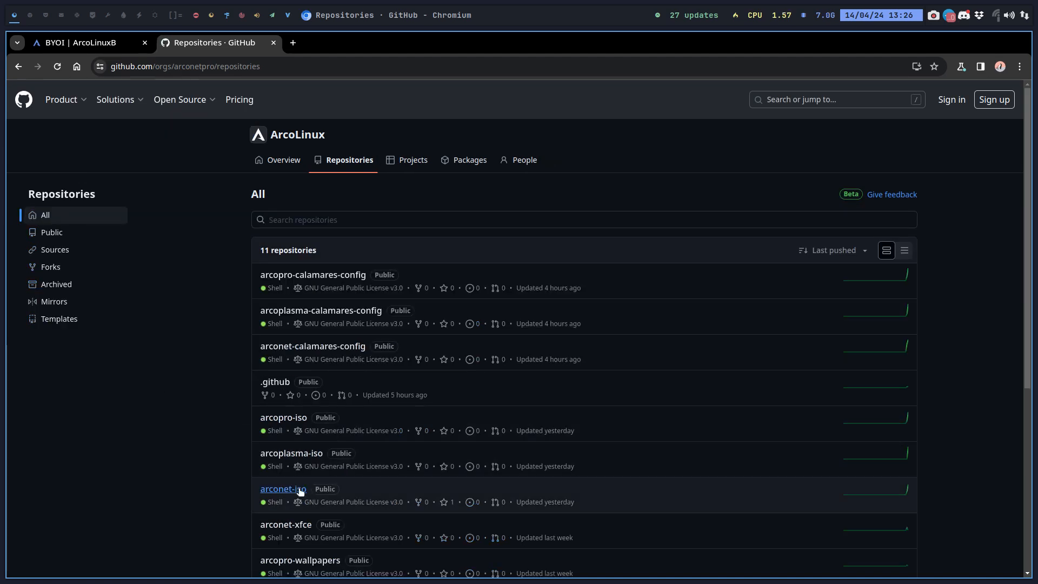
mouse_move(284, 491)
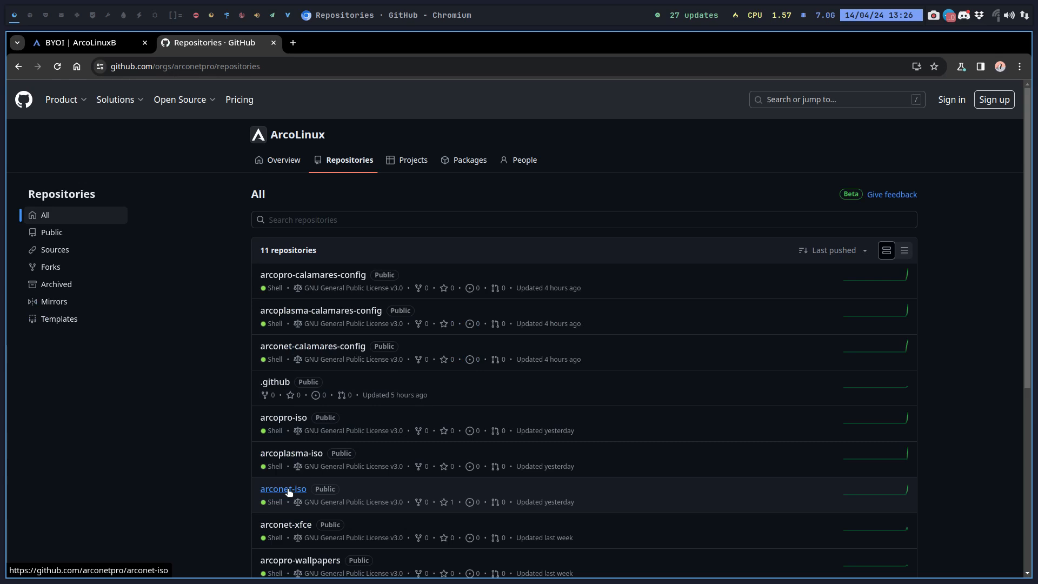
mouse_move(291, 453)
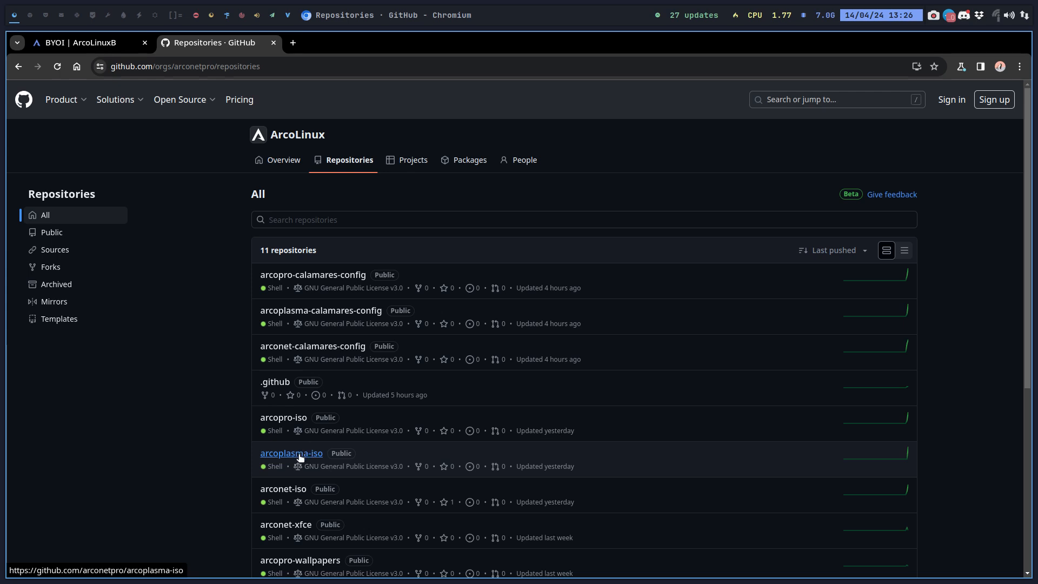
mouse_move(286, 496)
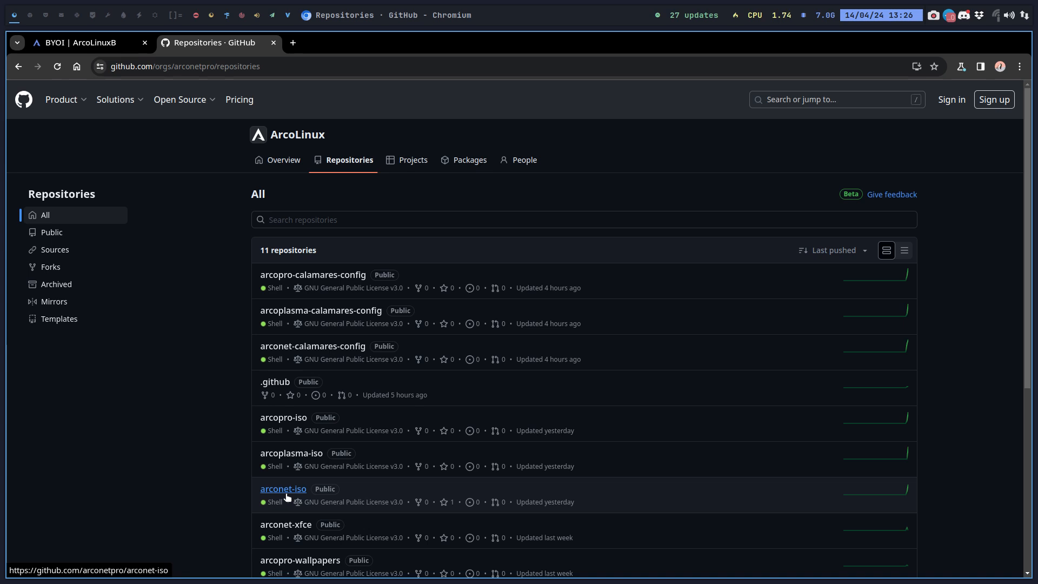
mouse_move(288, 498)
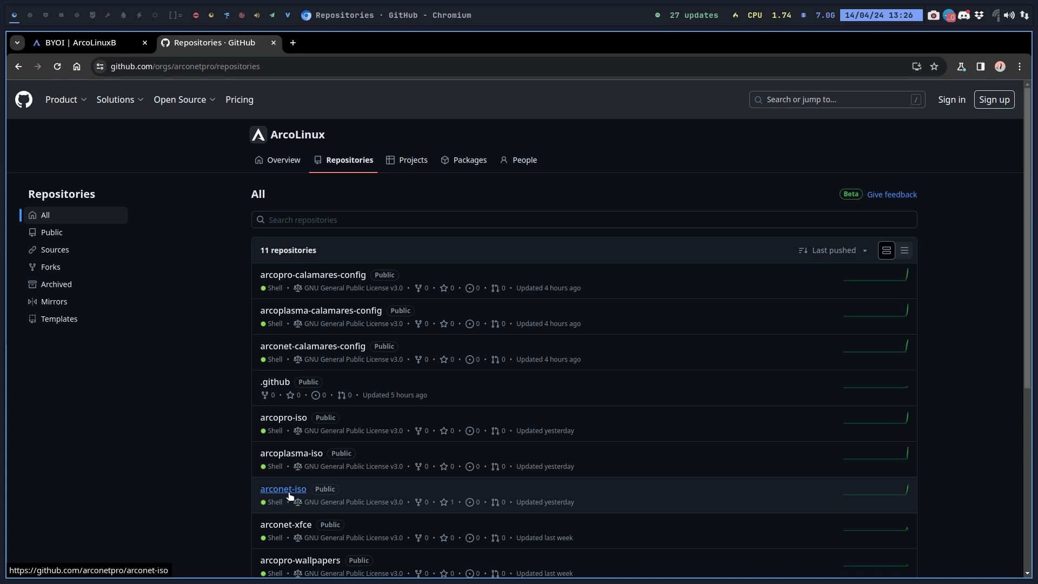
mouse_move(294, 497)
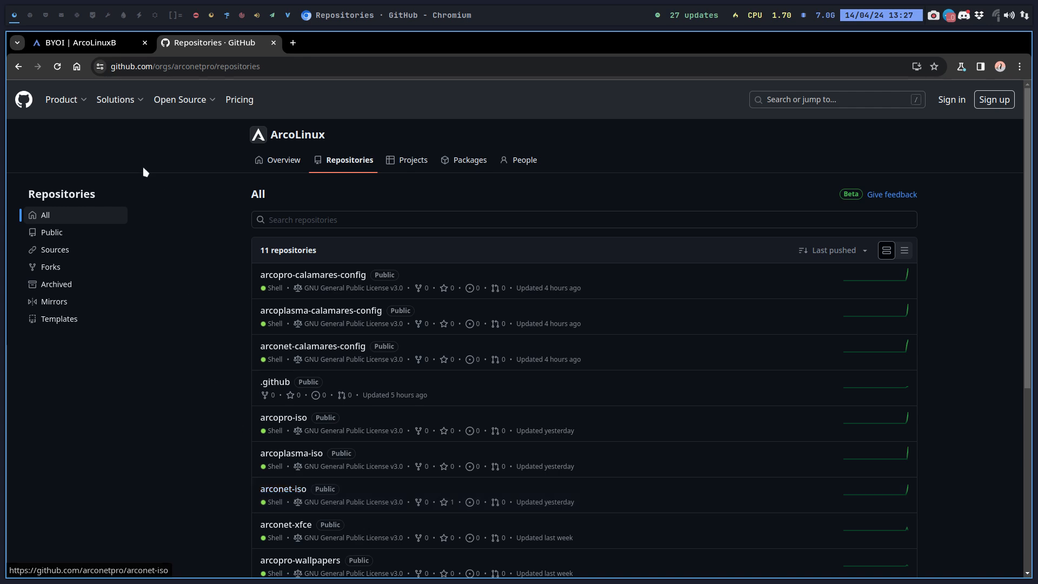
mouse_move(89, 43)
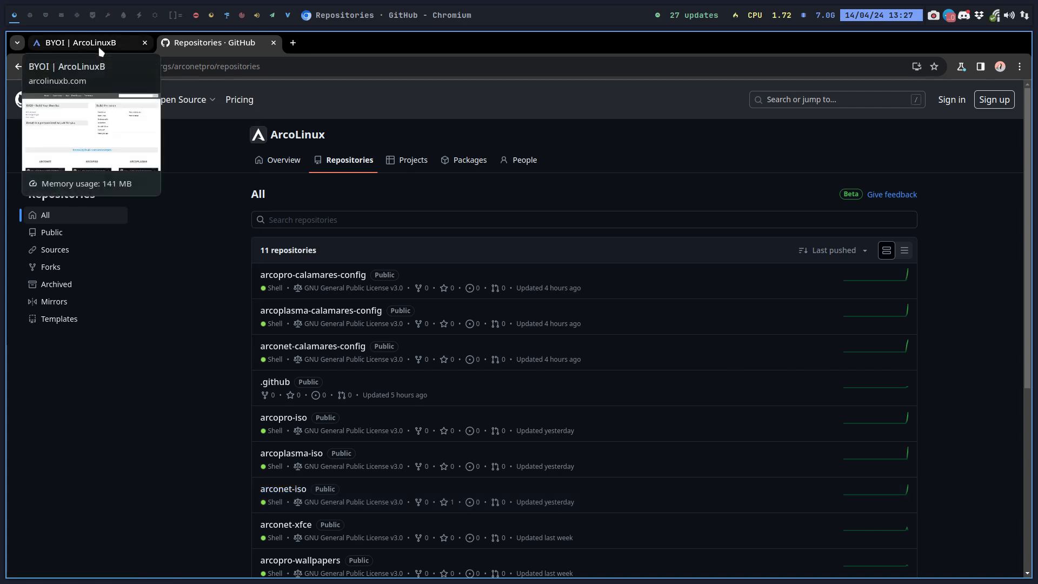
mouse_move(179, 520)
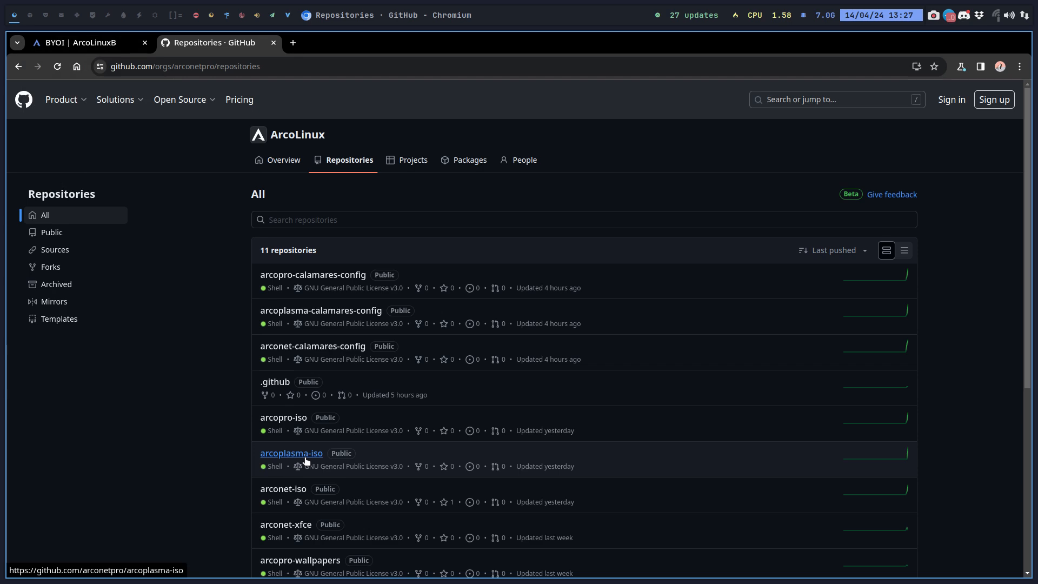
scroll("down", 3)
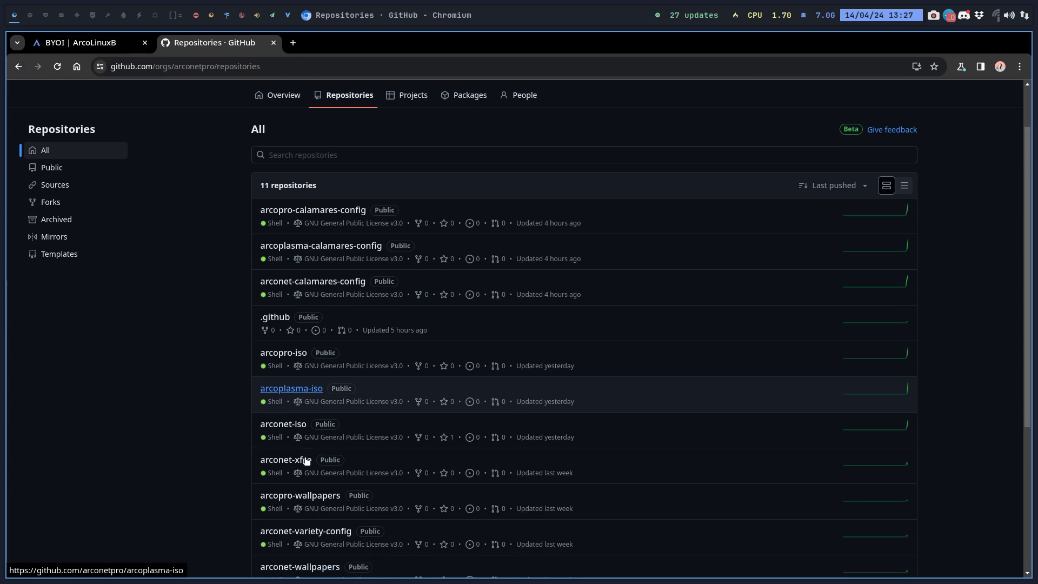
scroll("down", 3)
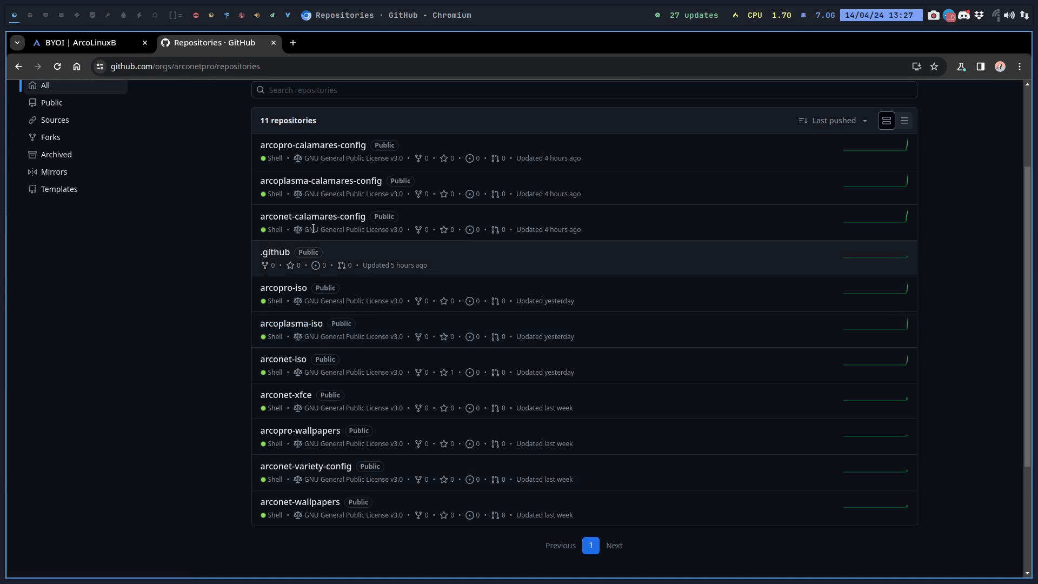
mouse_move(351, 228)
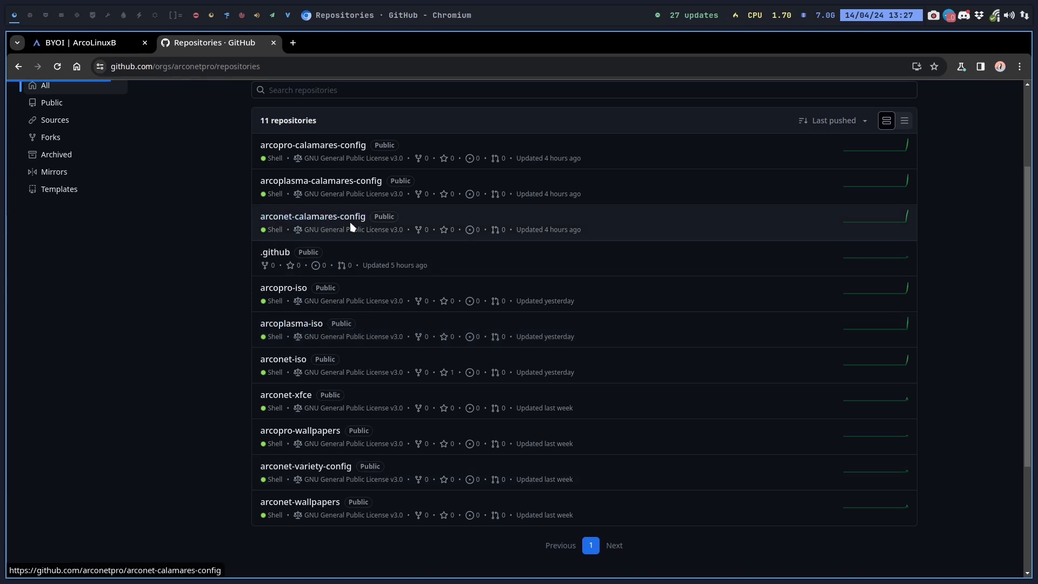
Browse into arconet-calamares-config's calamares/modules and show netinstall-desktop.yaml.
left_click(312, 216)
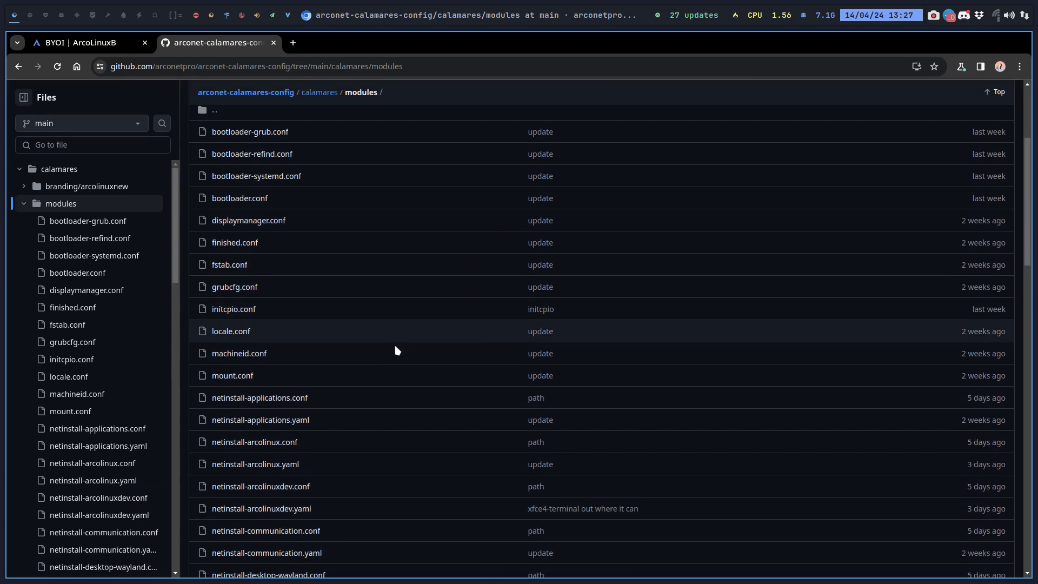
scroll("down", 3)
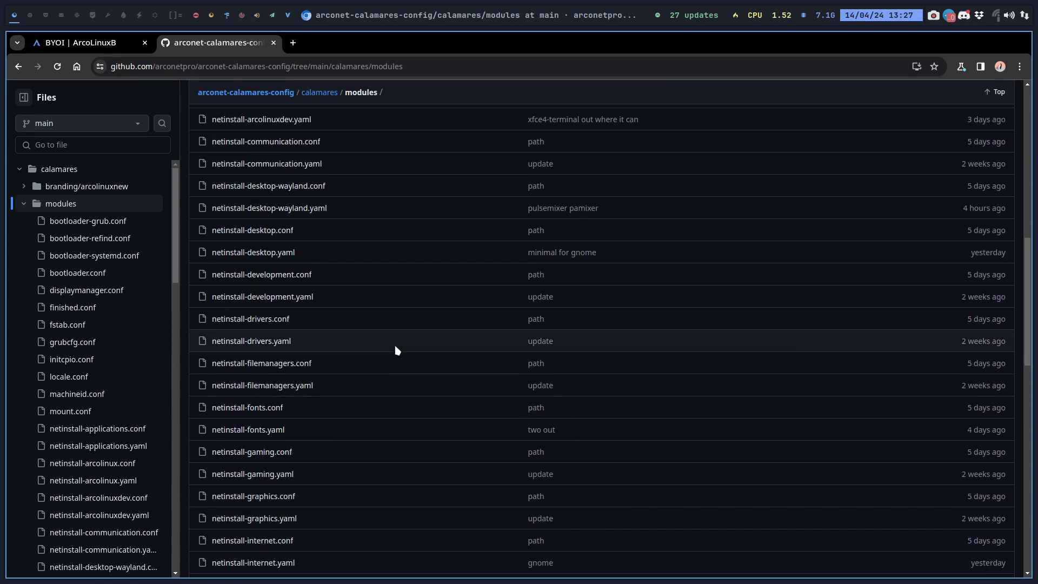
scroll("down", 3)
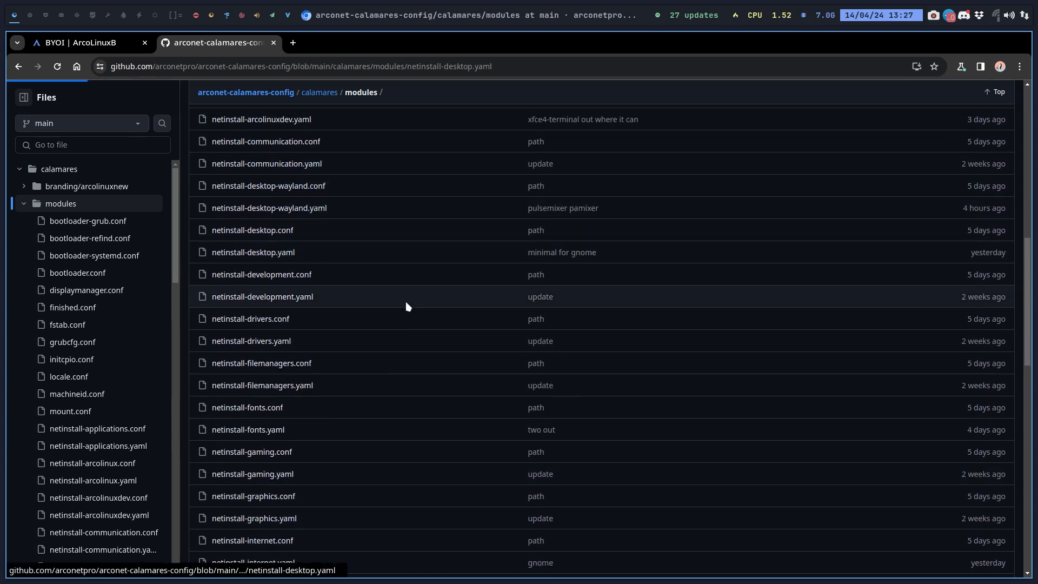
left_click(252, 252)
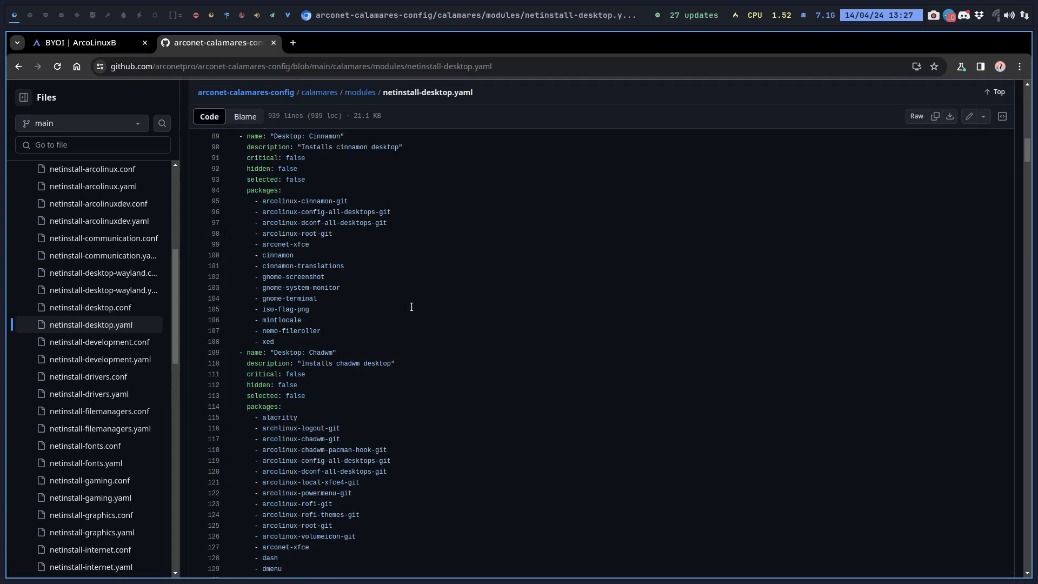
Bring the 'Plasma full' entry with kde-education-meta and kde-games-meta into view.
scroll("down", 3)
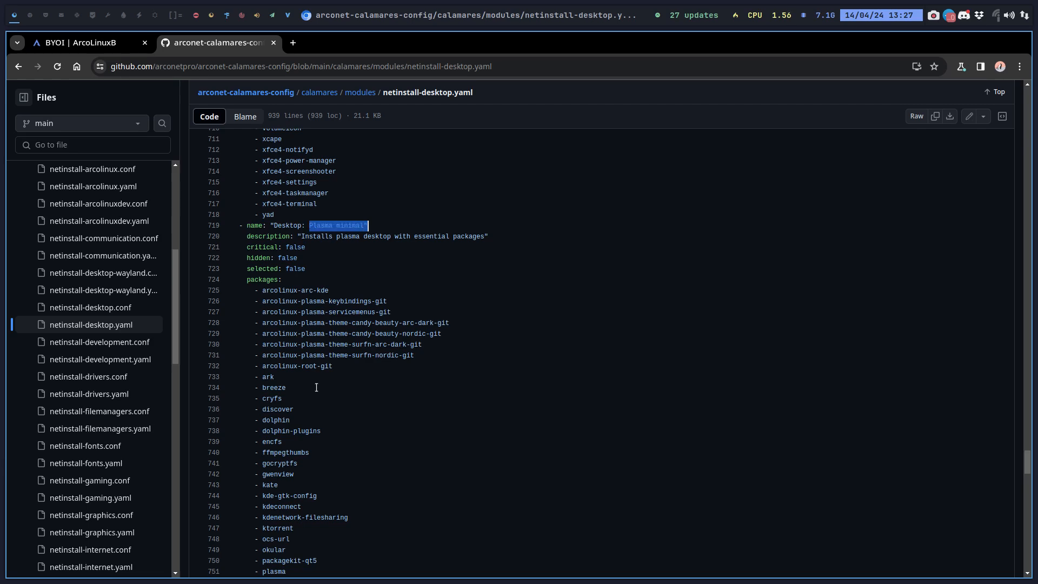
scroll("down", 3)
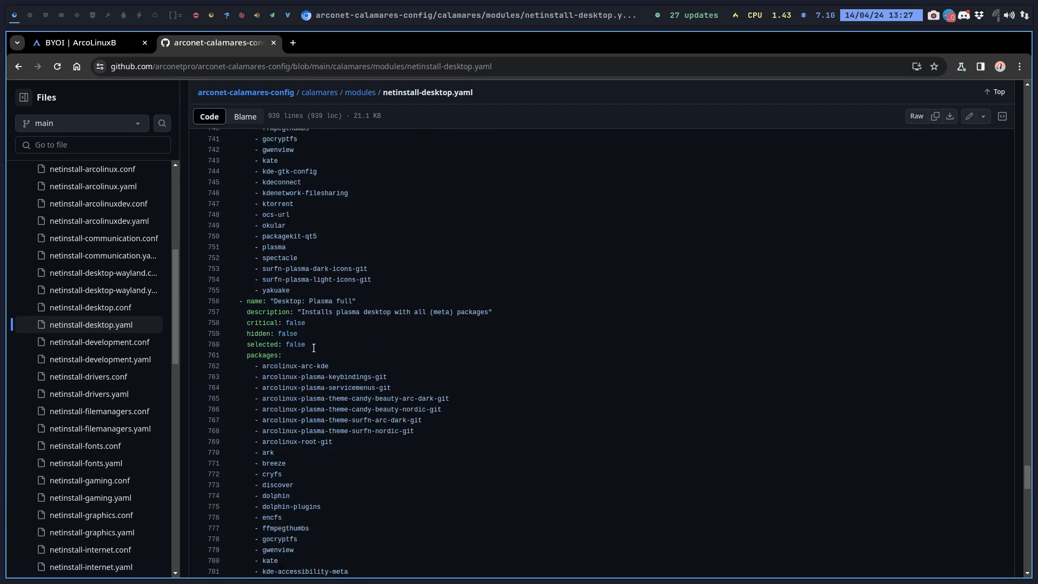
double_click(337, 302)
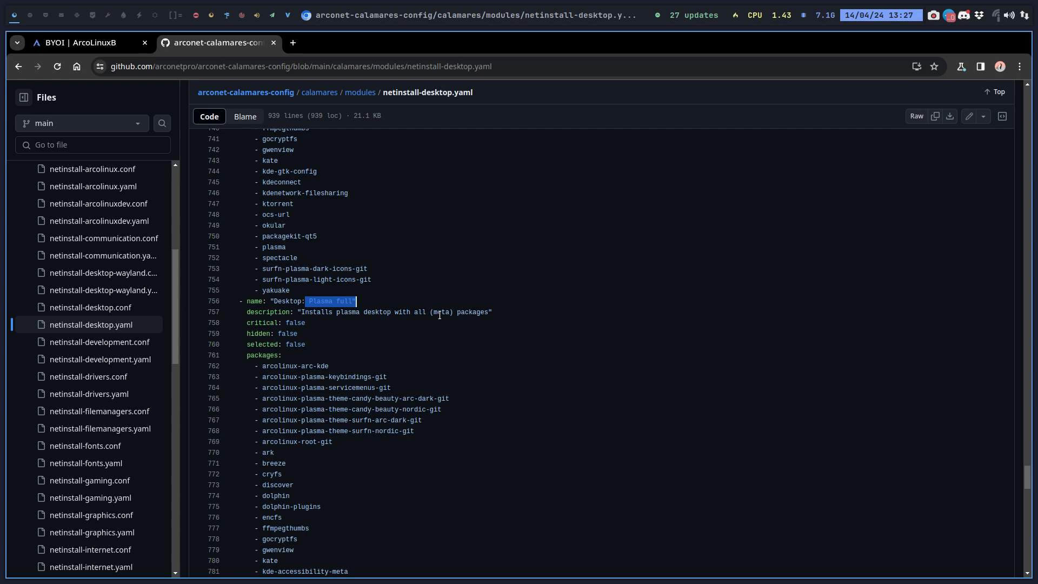
scroll("down", 3)
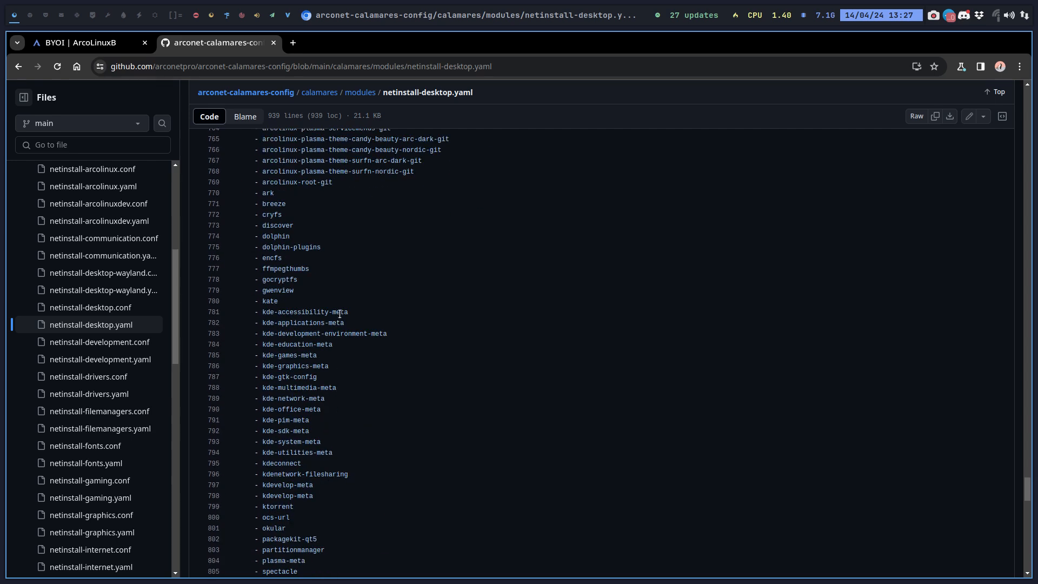
left_click(323, 334)
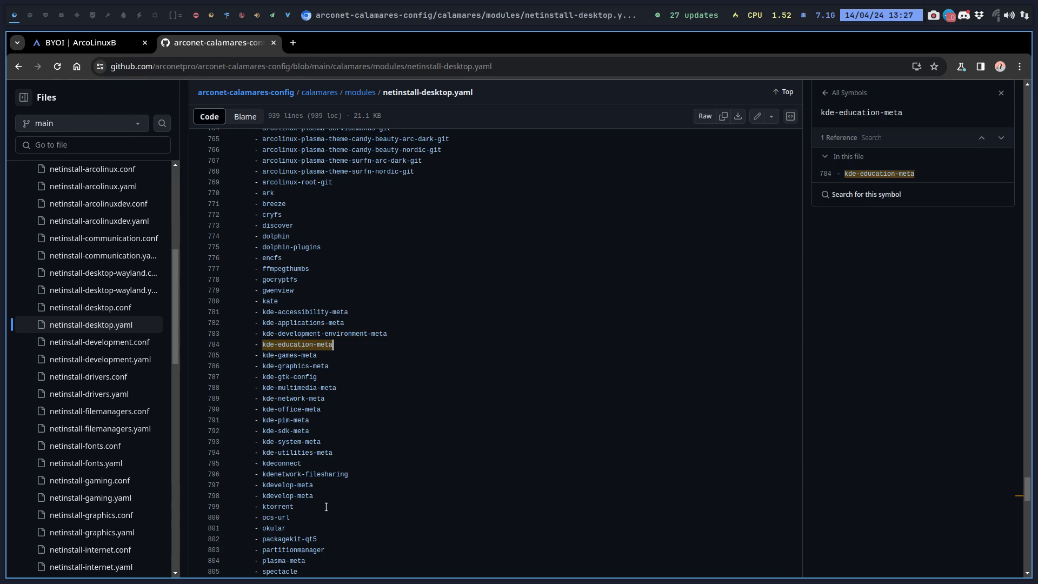
double_click(287, 354)
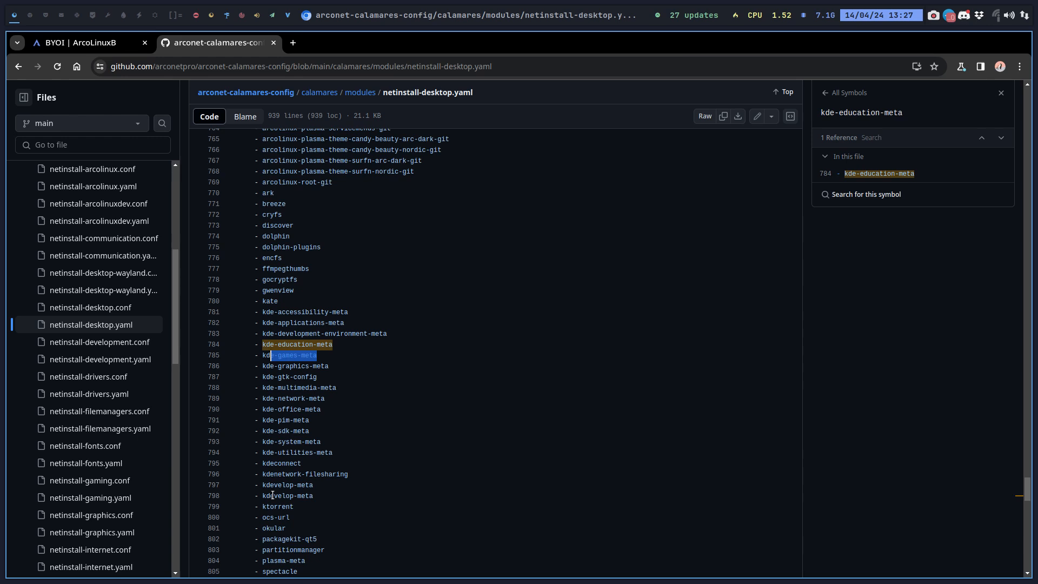
mouse_move(33, 171)
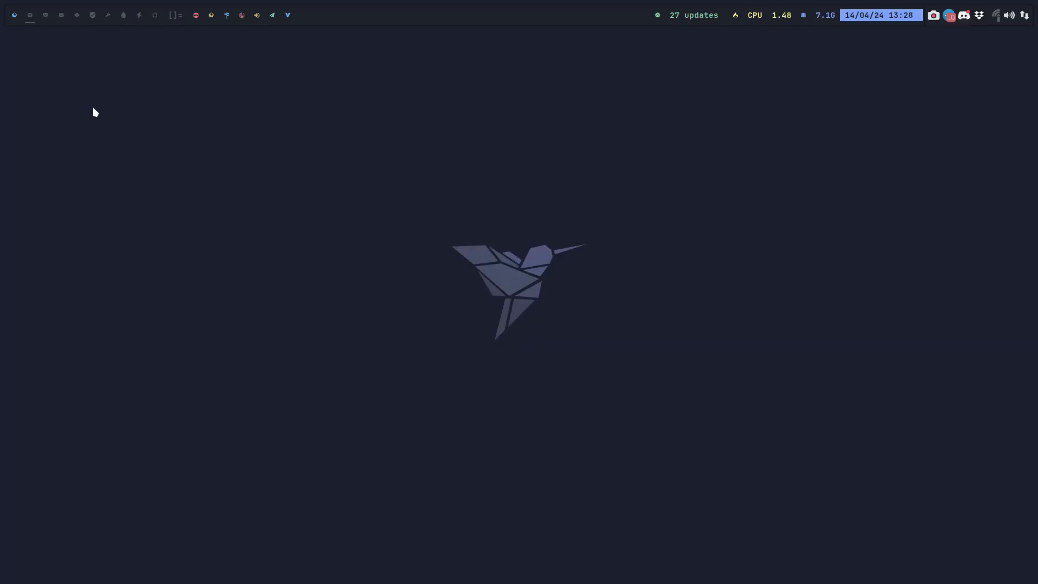
View /home/erik in Thunar with its arcoplasma-build and arcoplasma-Out folders.
left_click(30, 14)
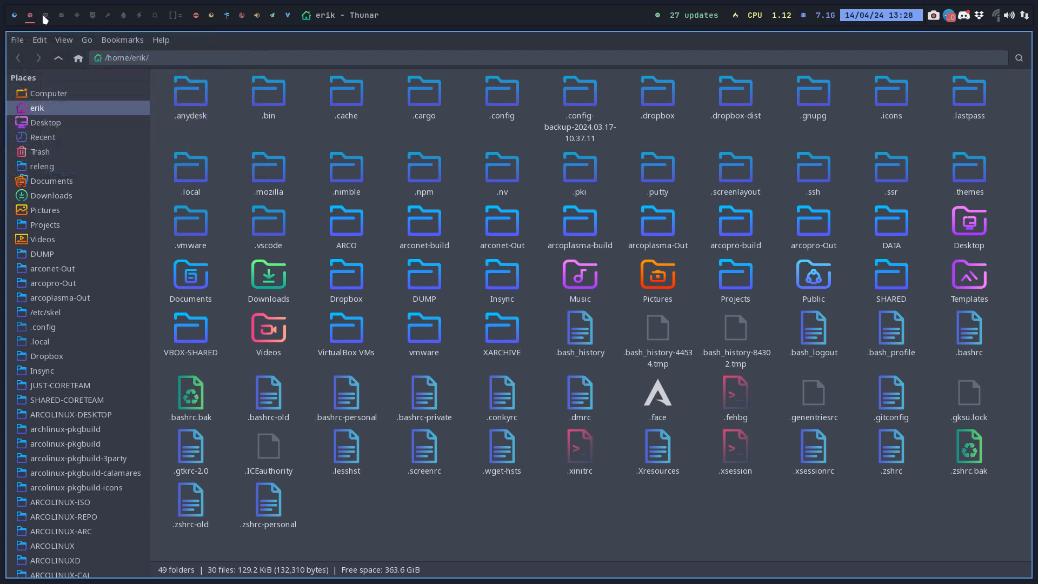
left_click(46, 123)
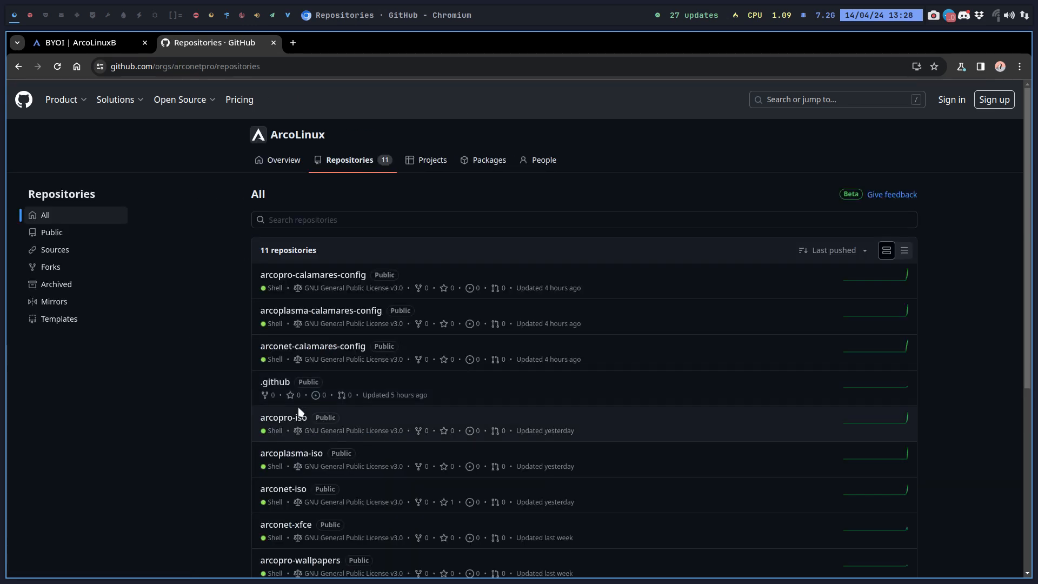
mouse_move(283, 489)
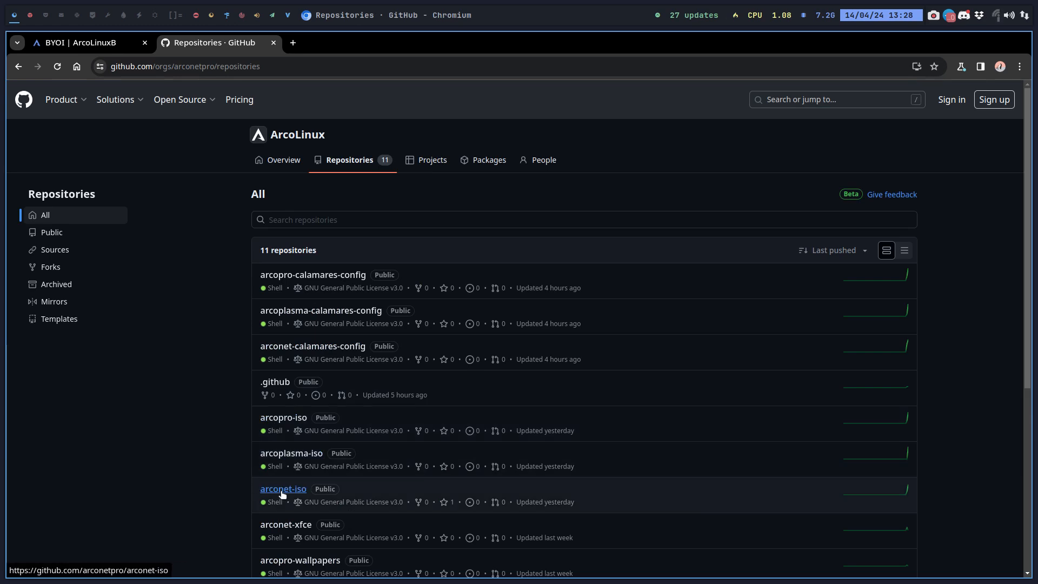
Check arconet-iso, then show arcoplasma-iso with its HTTPS clone options.
left_click(282, 489)
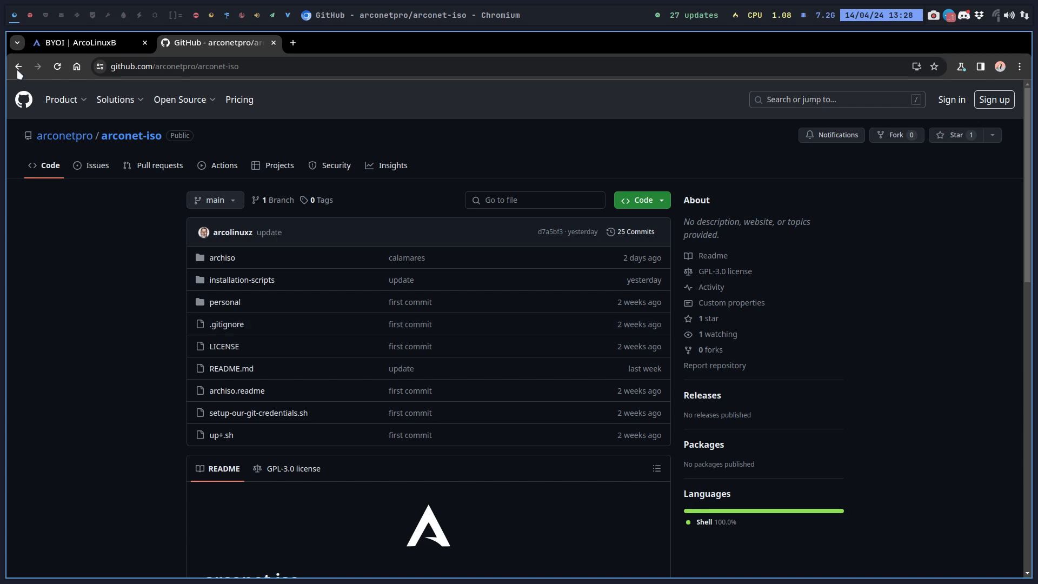
left_click(65, 136)
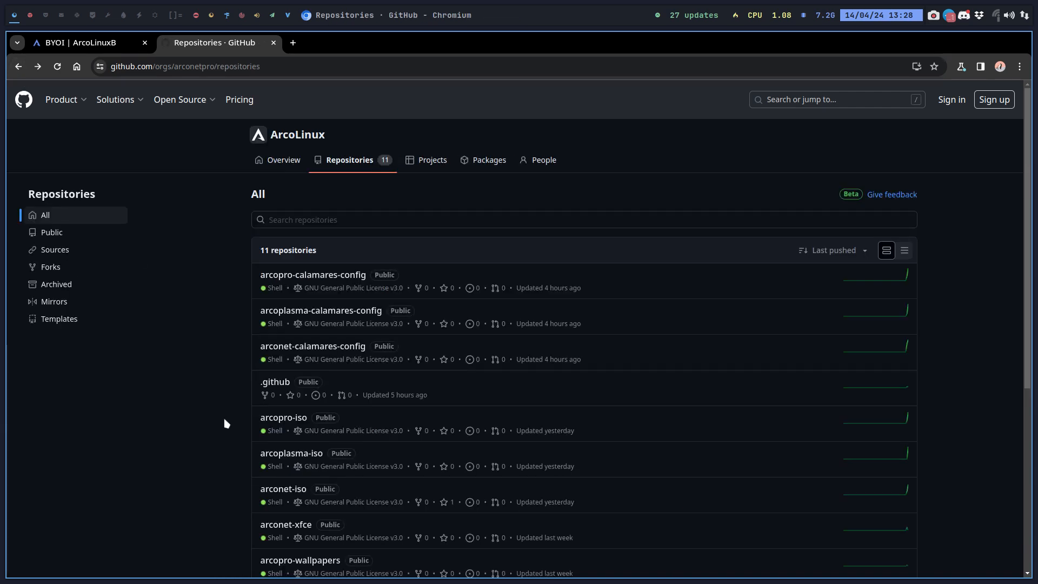
left_click(291, 454)
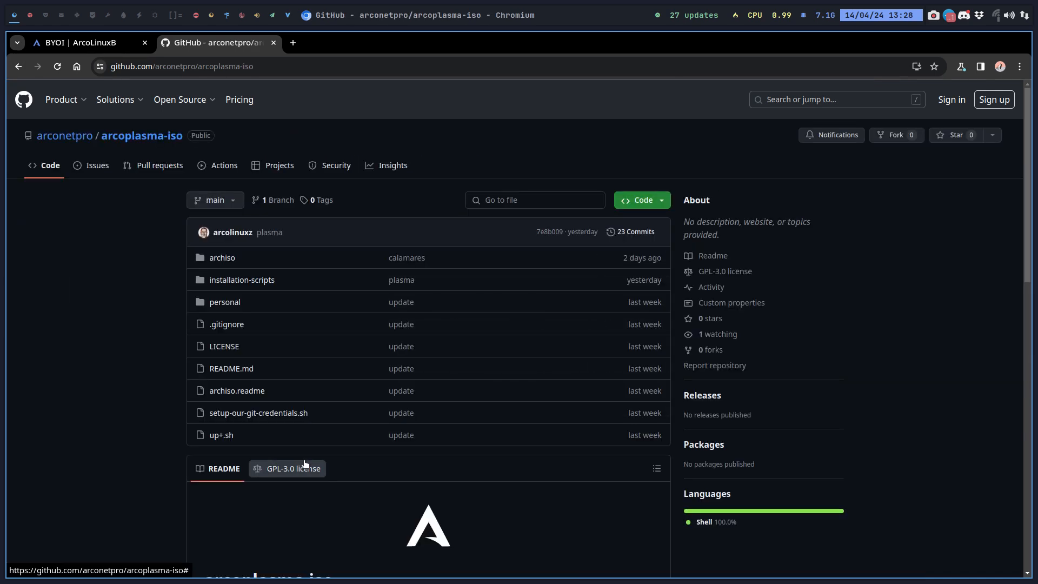
left_click(640, 200)
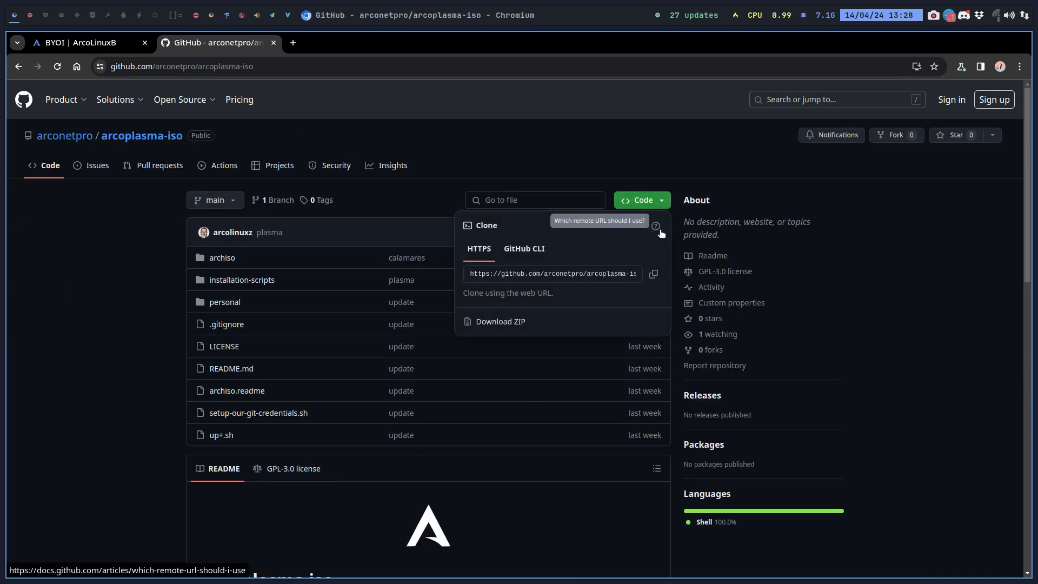
Copy the arcoplasma-iso clone URL and enter the cloned folder on the Desktop.
left_click(652, 274)
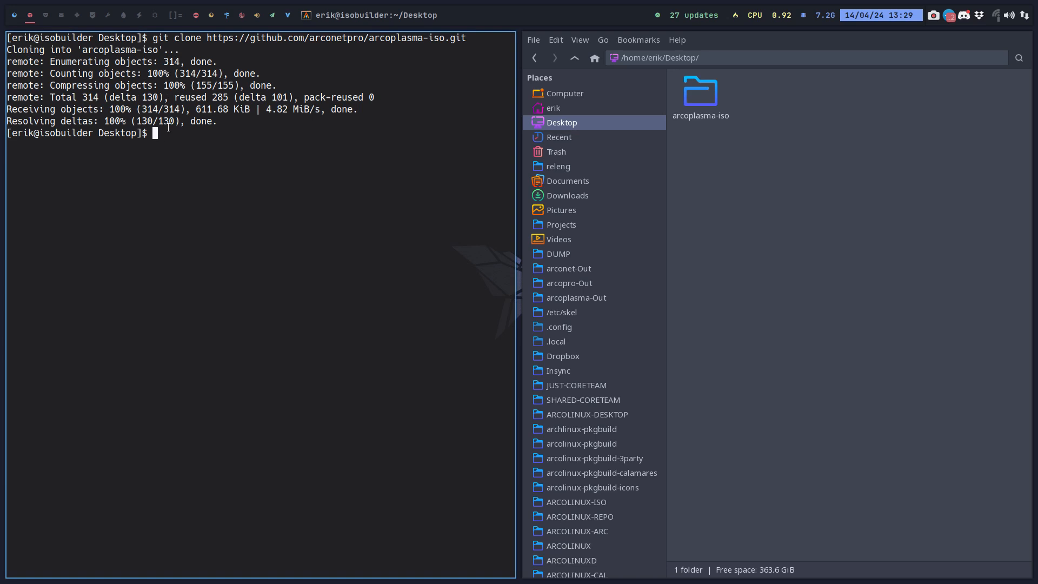
double_click(701, 89)
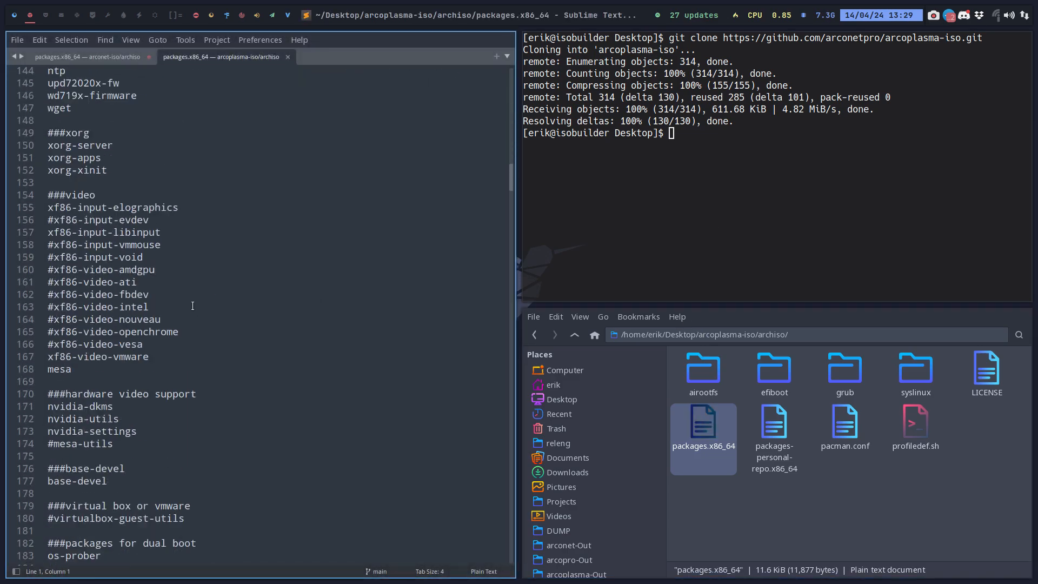
Look through arcoplasma-iso's packages.x86_64 in Sublime Text.
scroll("down", 3)
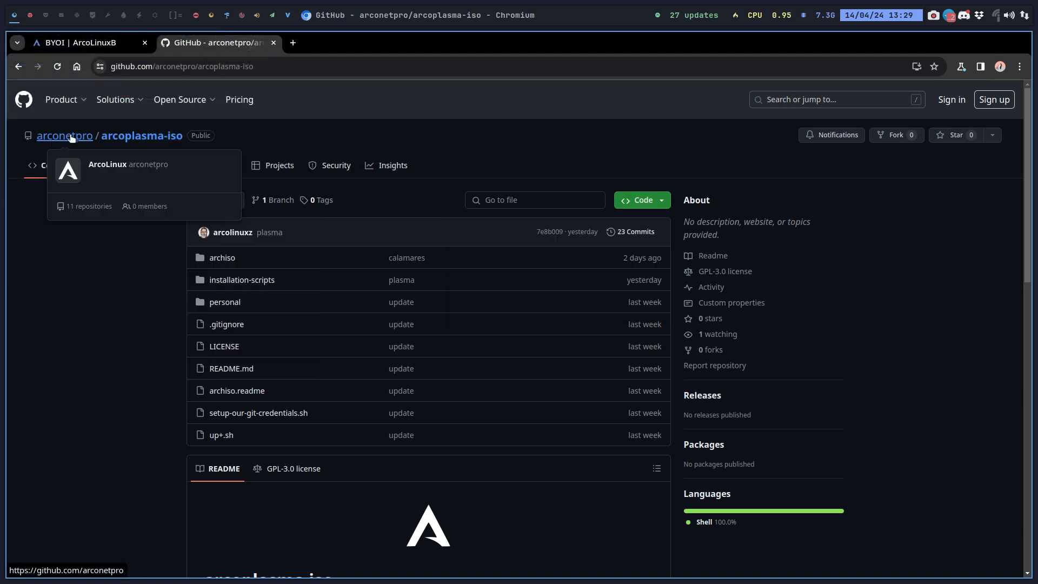
Reach arcoplasma-calamares-config from the arconetpro repository list and show its clone options.
left_click(64, 137)
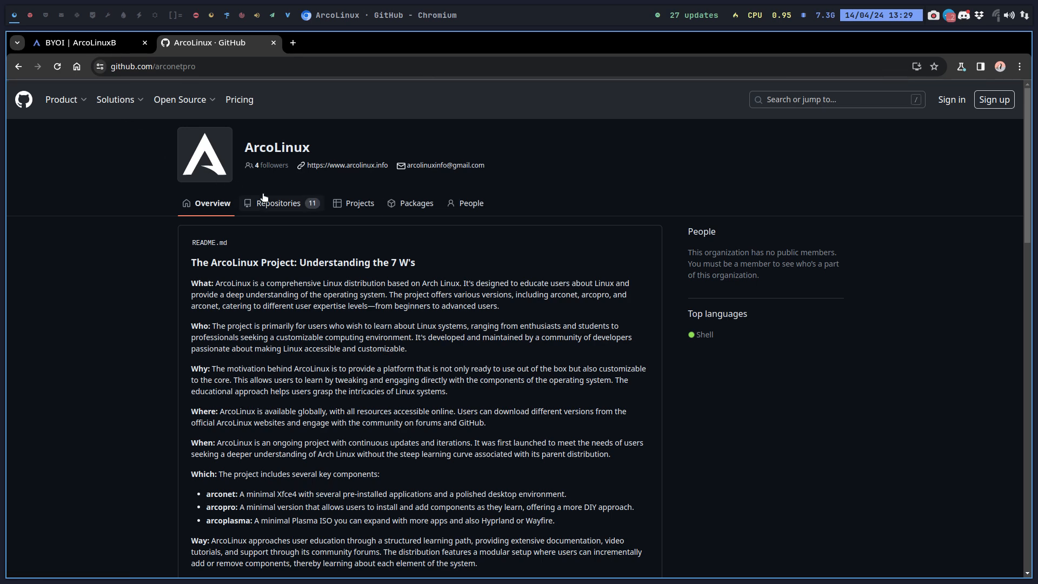
left_click(279, 203)
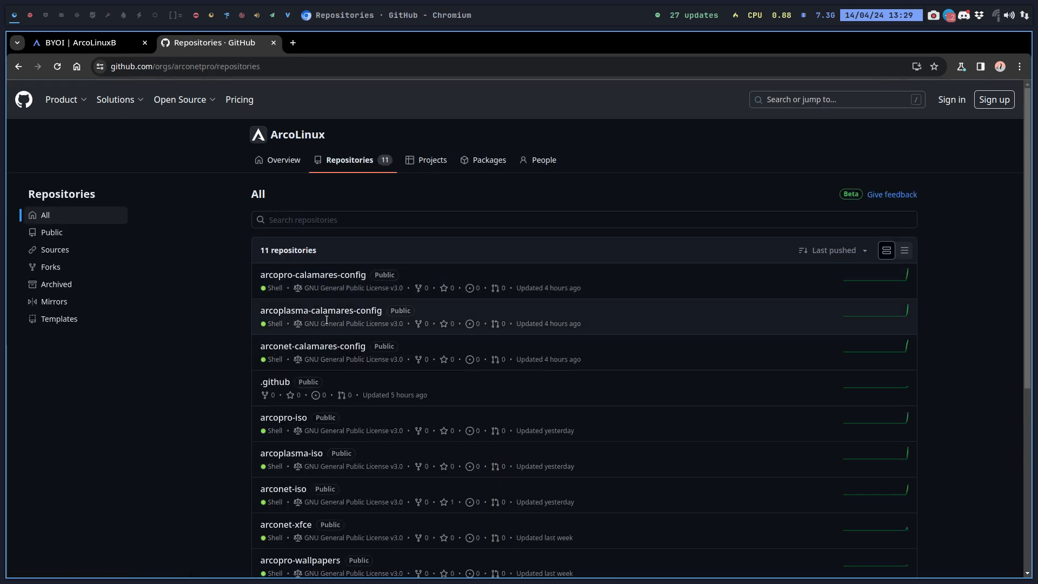
mouse_move(322, 311)
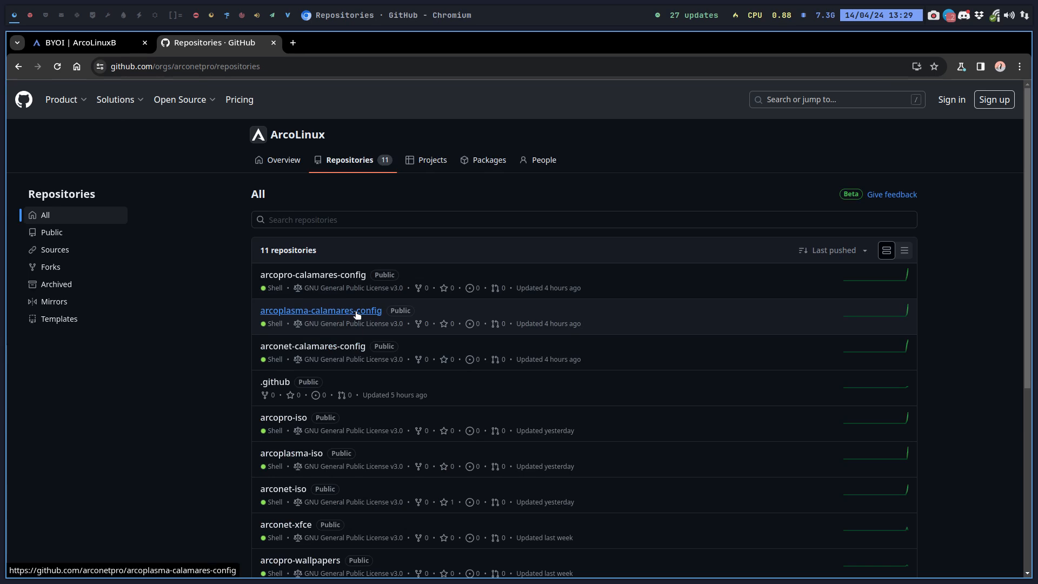
left_click(320, 311)
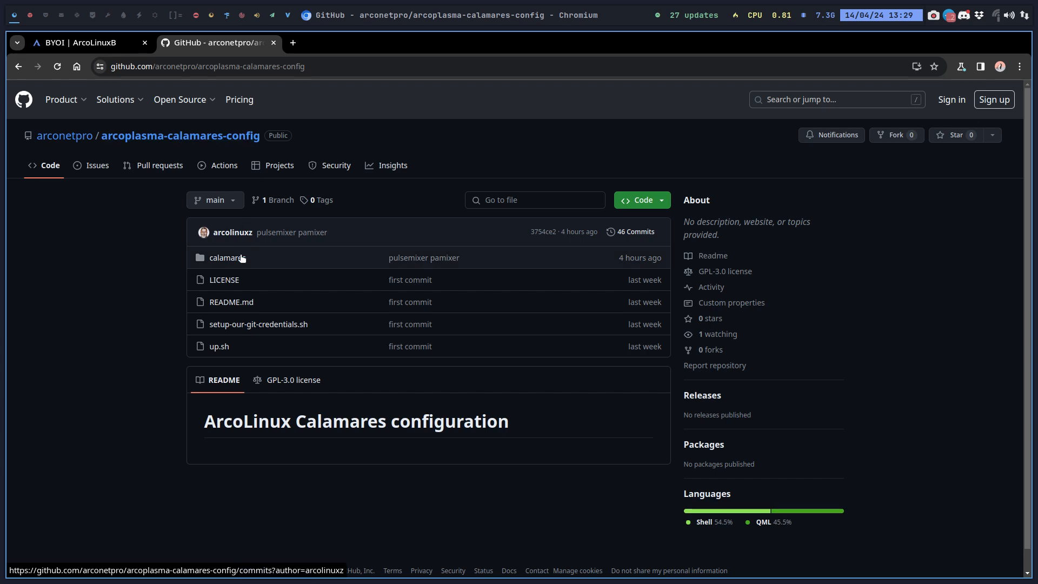
left_click(227, 258)
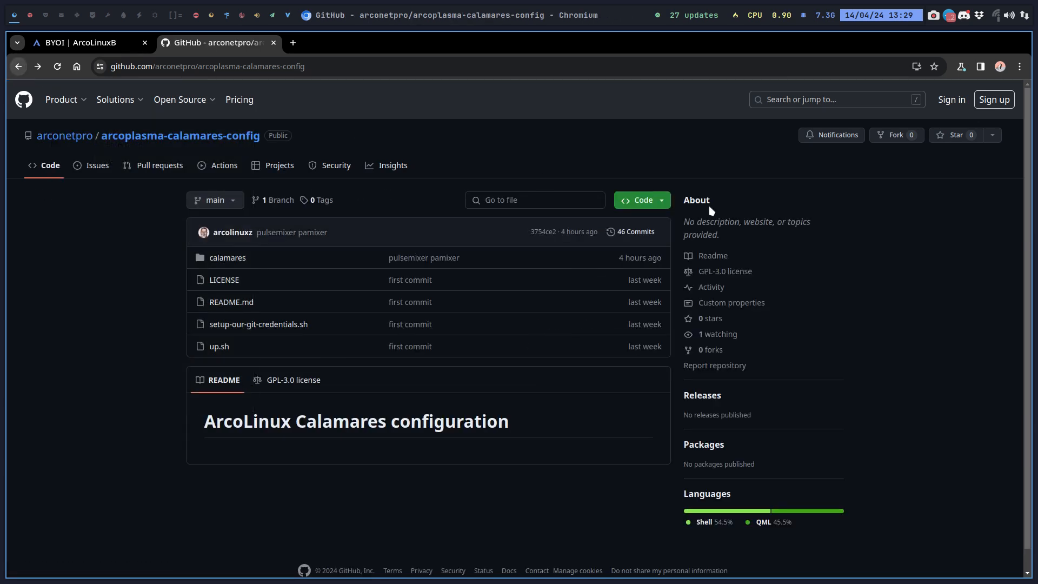
left_click(638, 200)
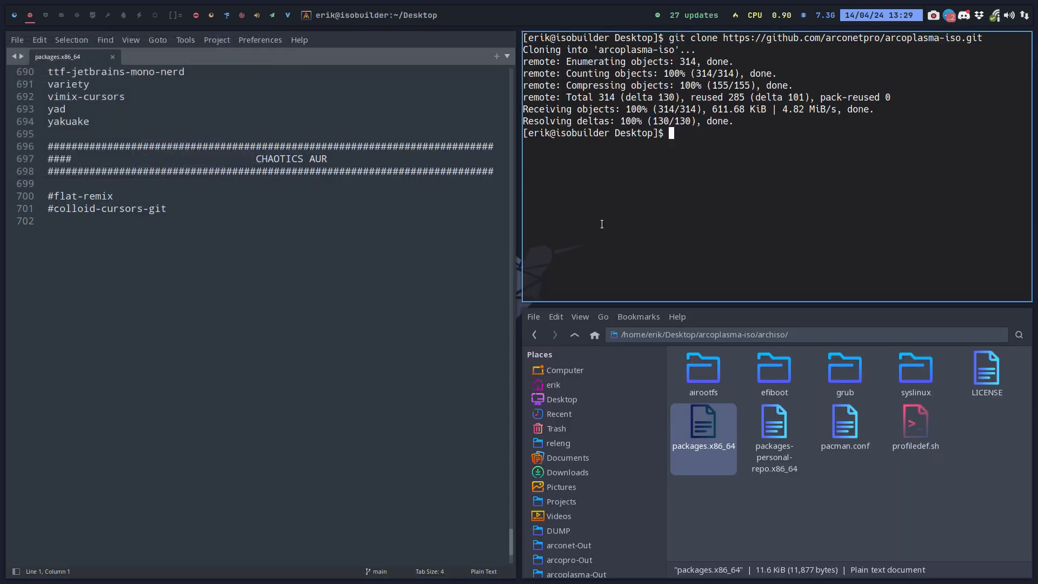
Git clone arcoplasma-calamares-config onto the Desktop and load its netinstall-desktop.yaml in the editor.
type("git")
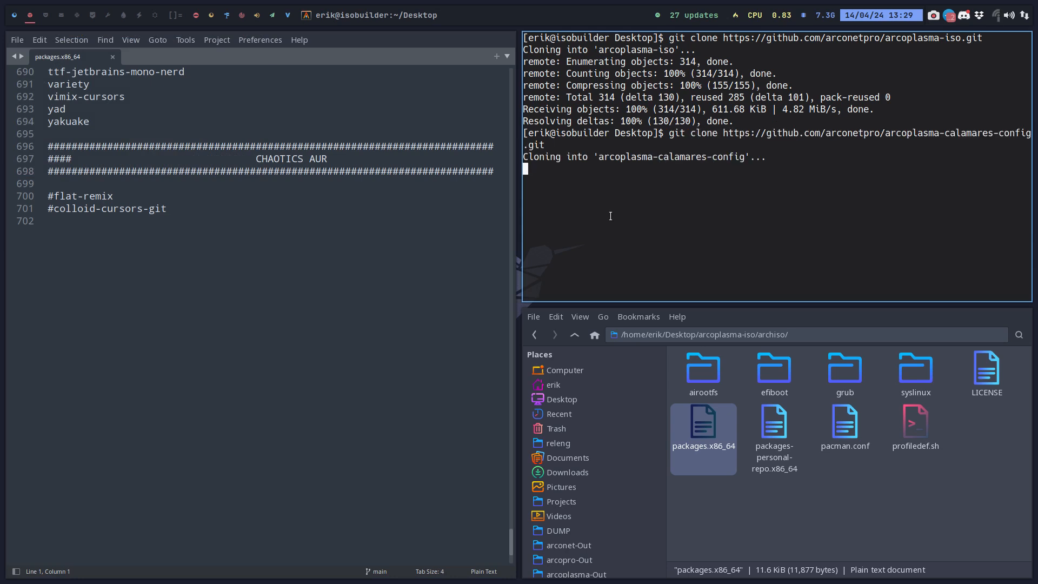
left_click(573, 335)
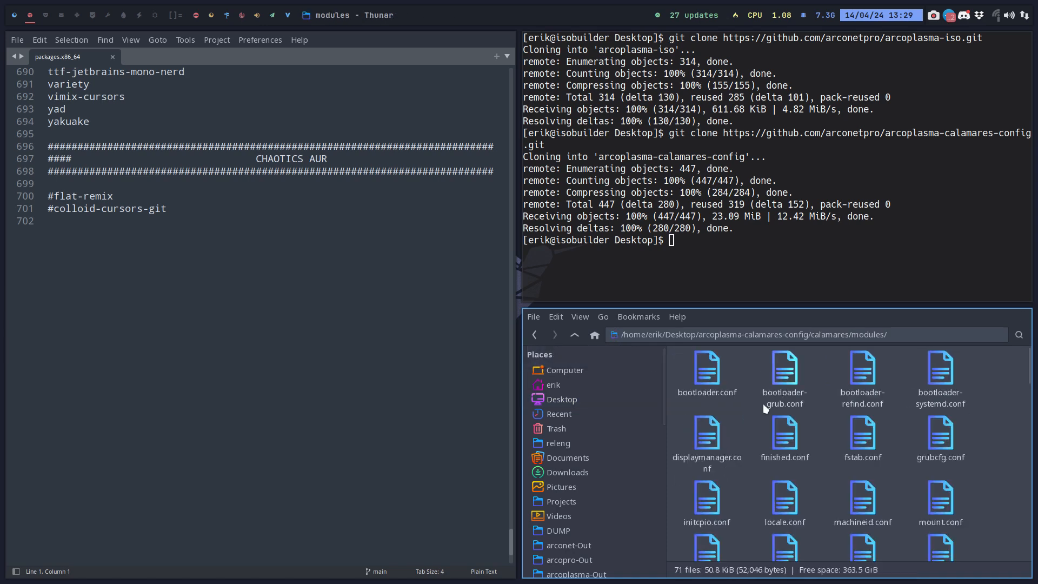
scroll("down", 3)
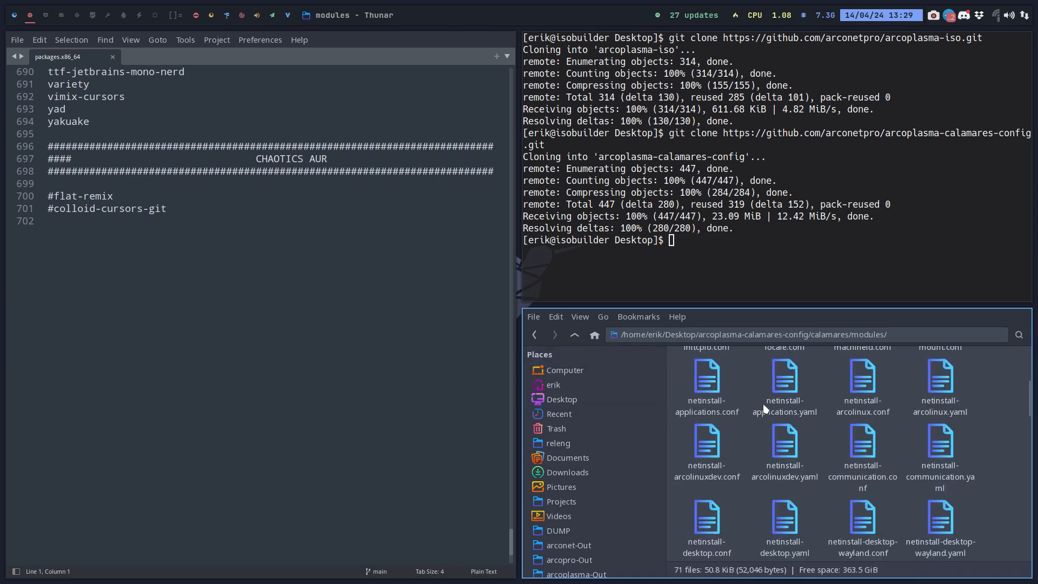
scroll("down", 3)
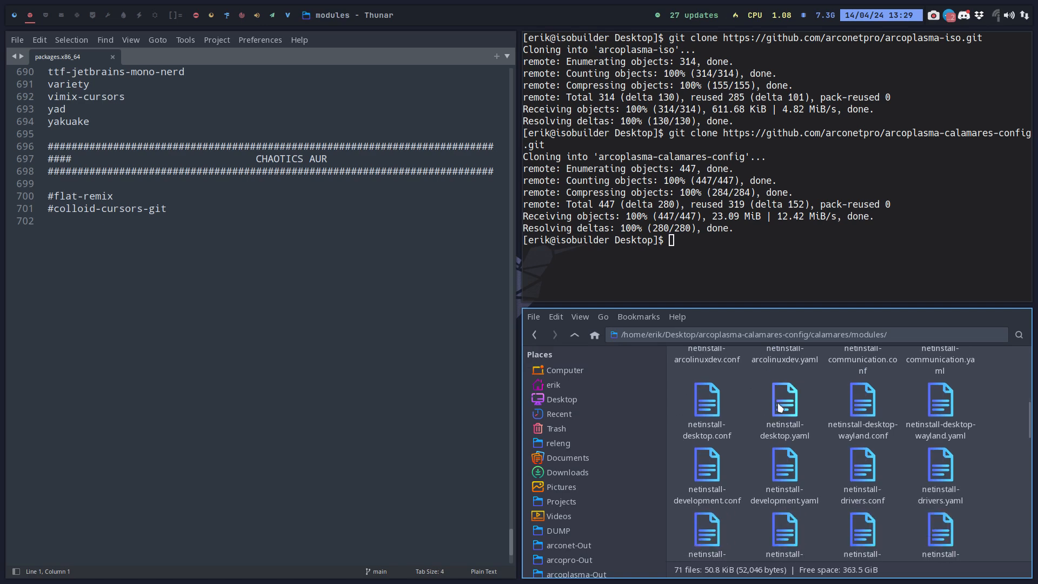
double_click(783, 403)
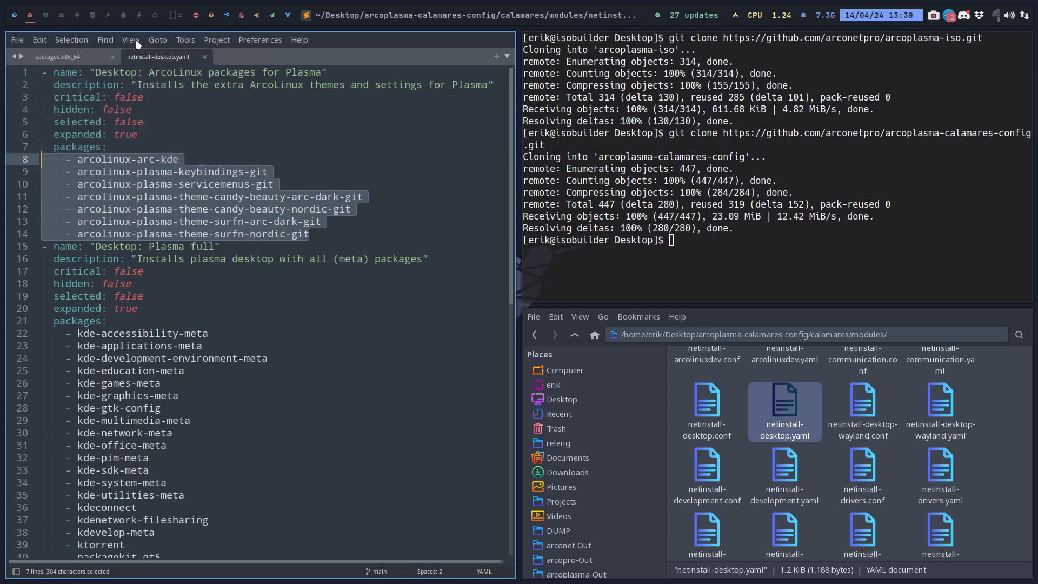
Copy the Plasma full KDE meta package lines and paste them at the end of packages.x86_64.
left_click(56, 56)
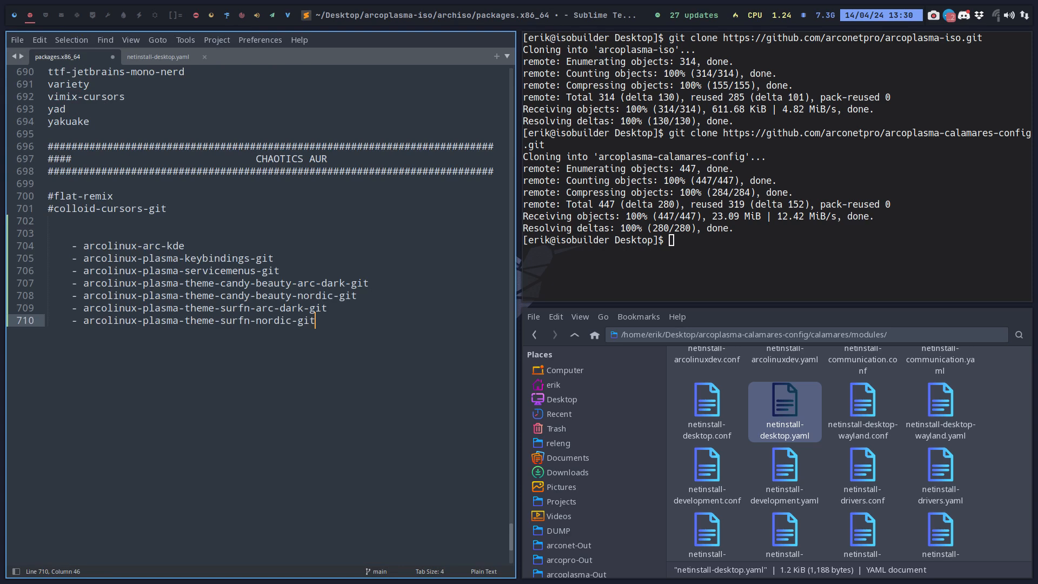
mouse_move(159, 62)
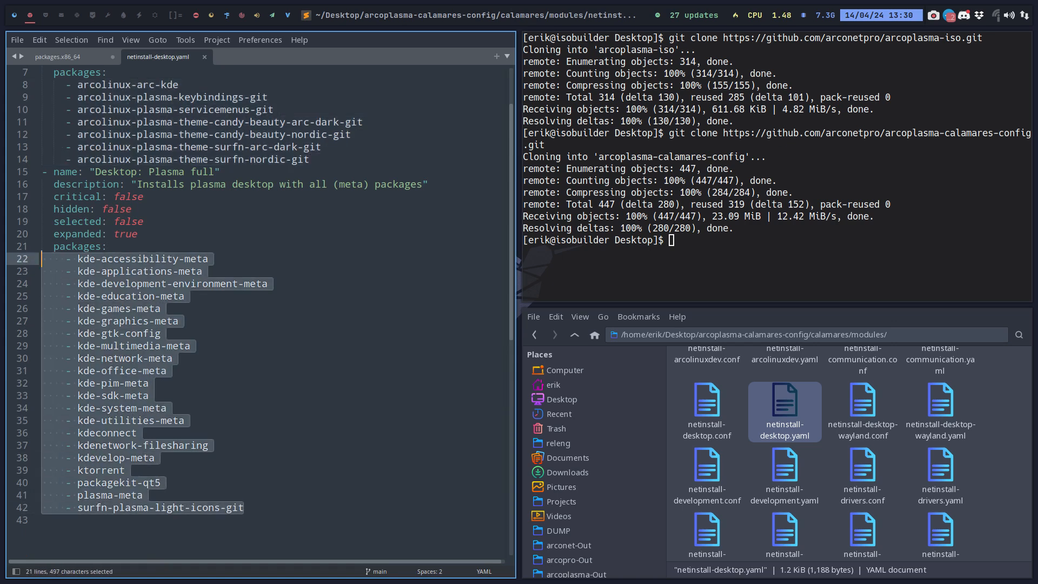
key("ctrl+c")
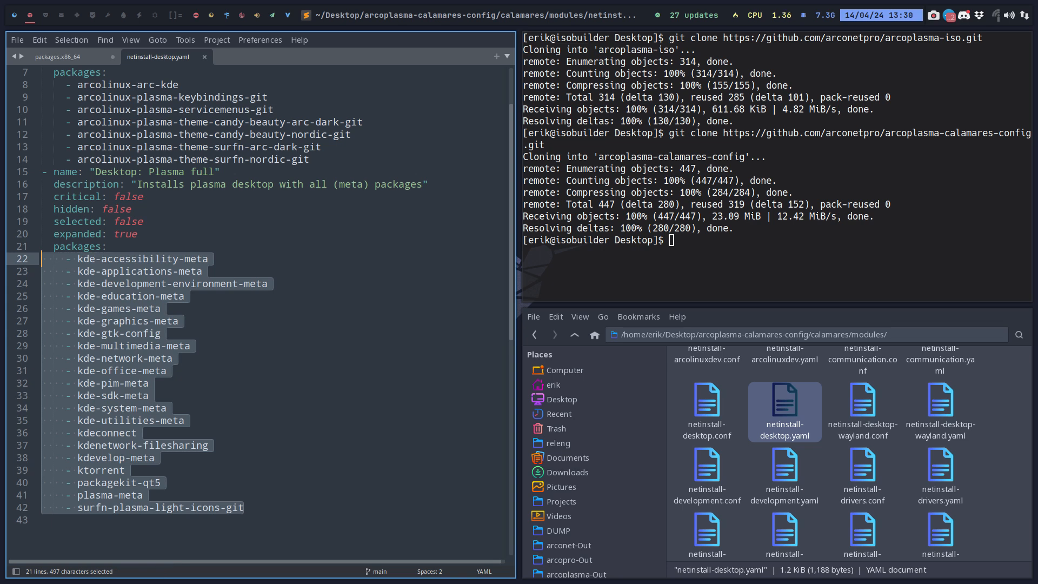
mouse_move(267, 324)
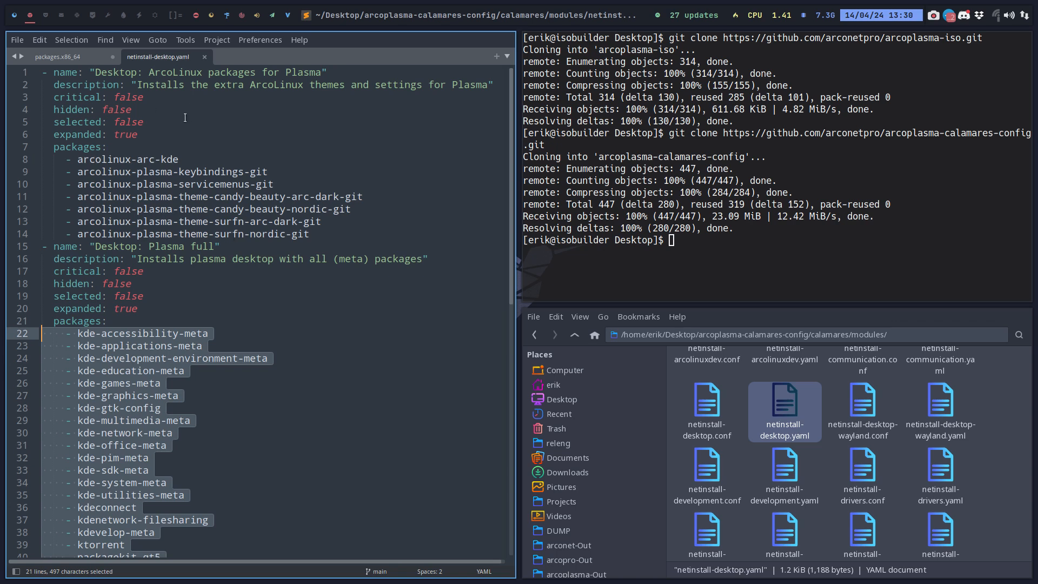
mouse_move(164, 385)
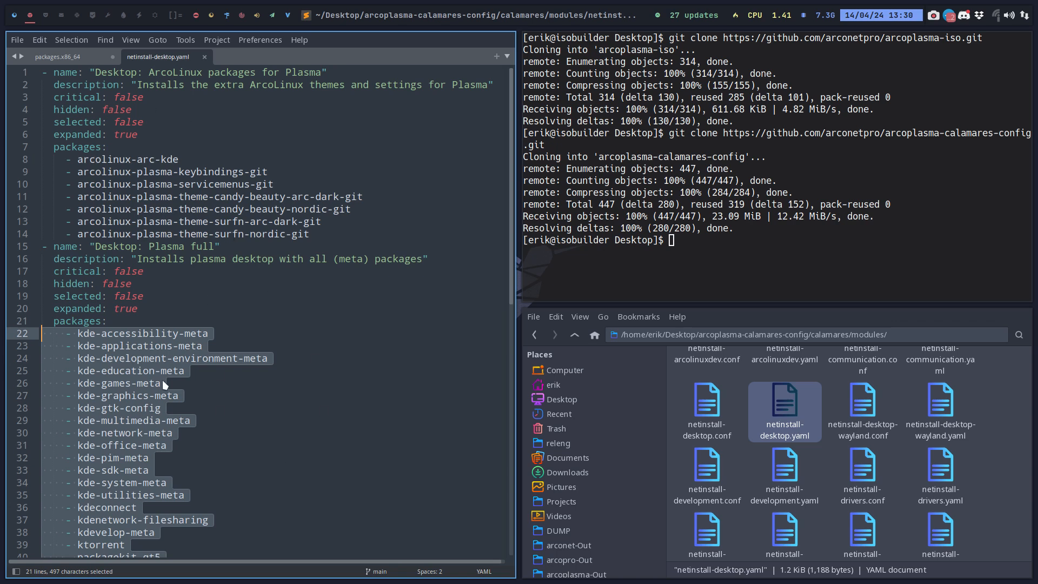
left_click(57, 57)
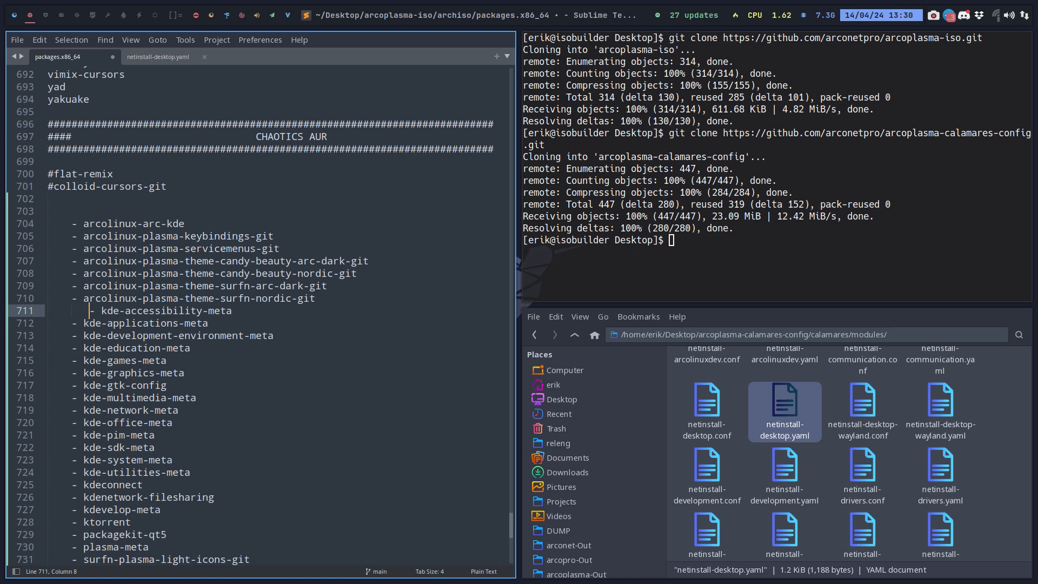
key("backspace")
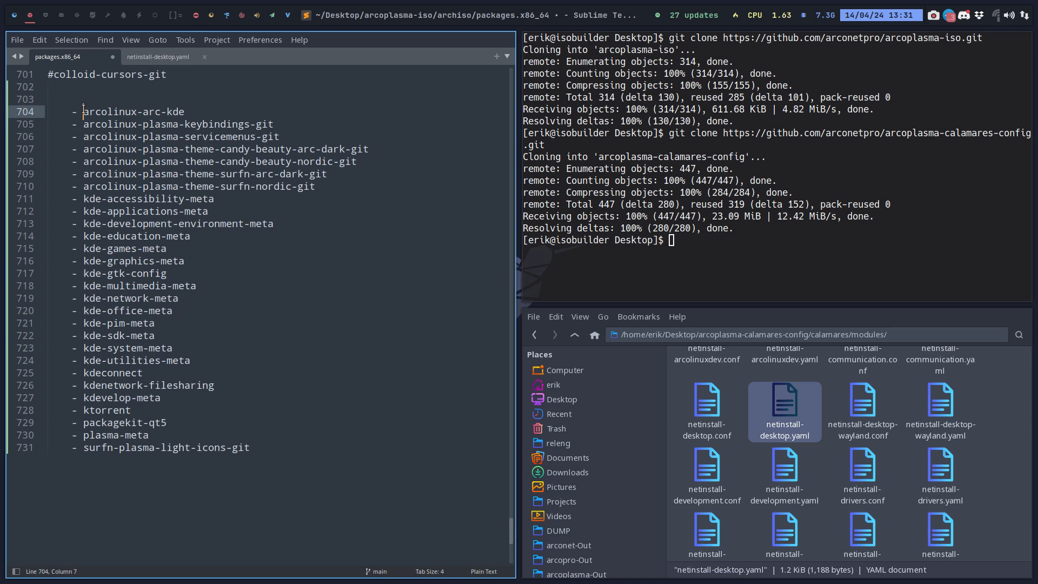
Column-select the pasted lines, delete the '- ' prefixes and save packages.x86_64.
left_click_drag(83, 112, 84, 372)
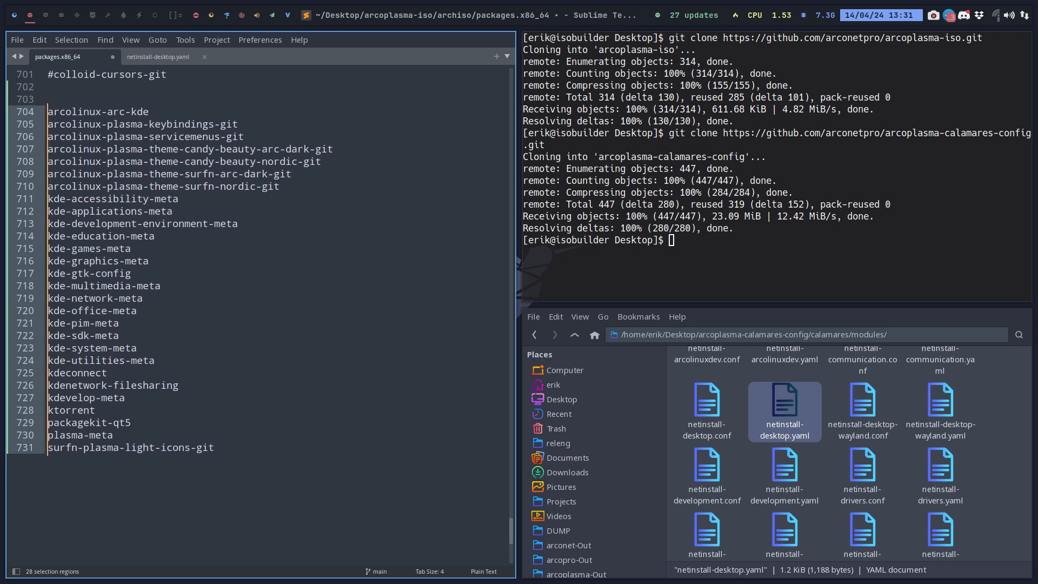
key("ctrl+s")
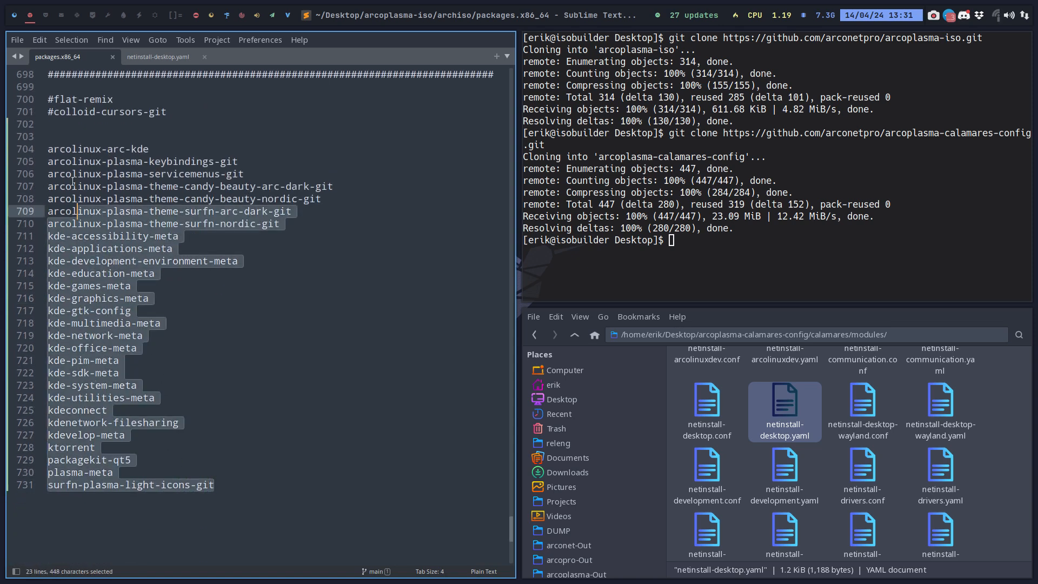
Sort the APPS section lines via the Edit menu and remove duplicate KDE package entries.
left_click(39, 40)
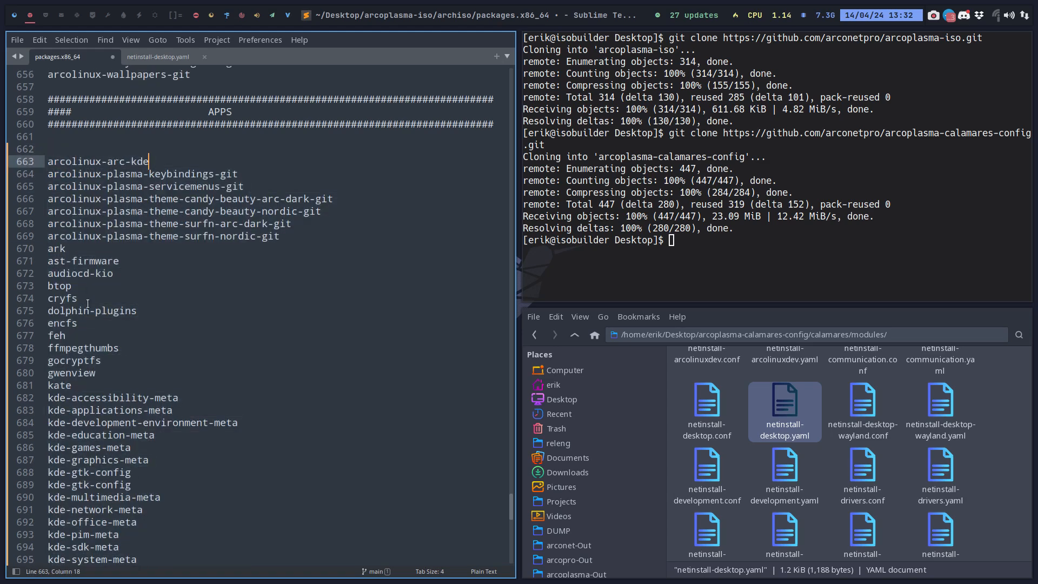
scroll("down", 3)
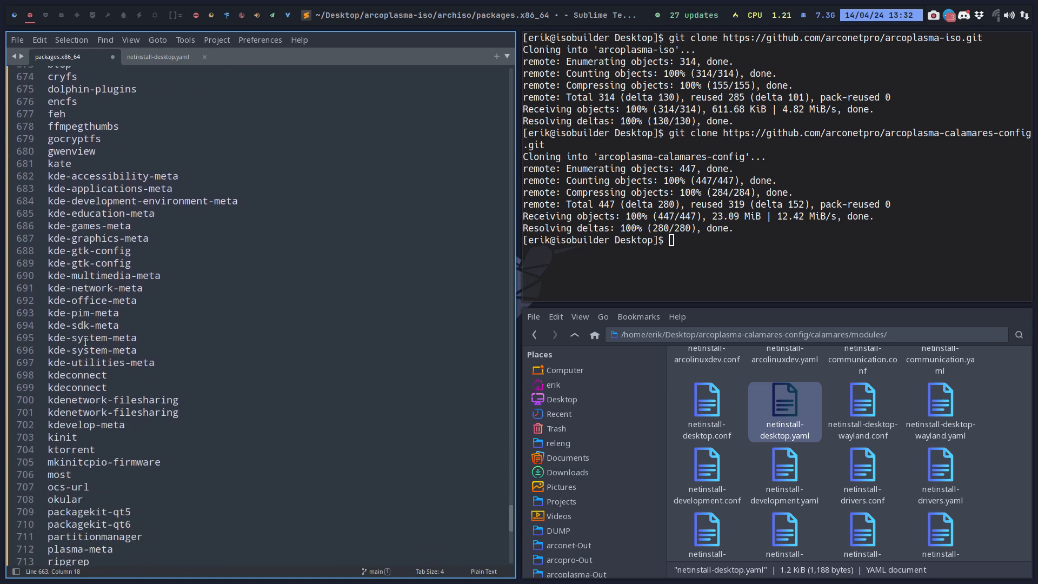
scroll("down", 3)
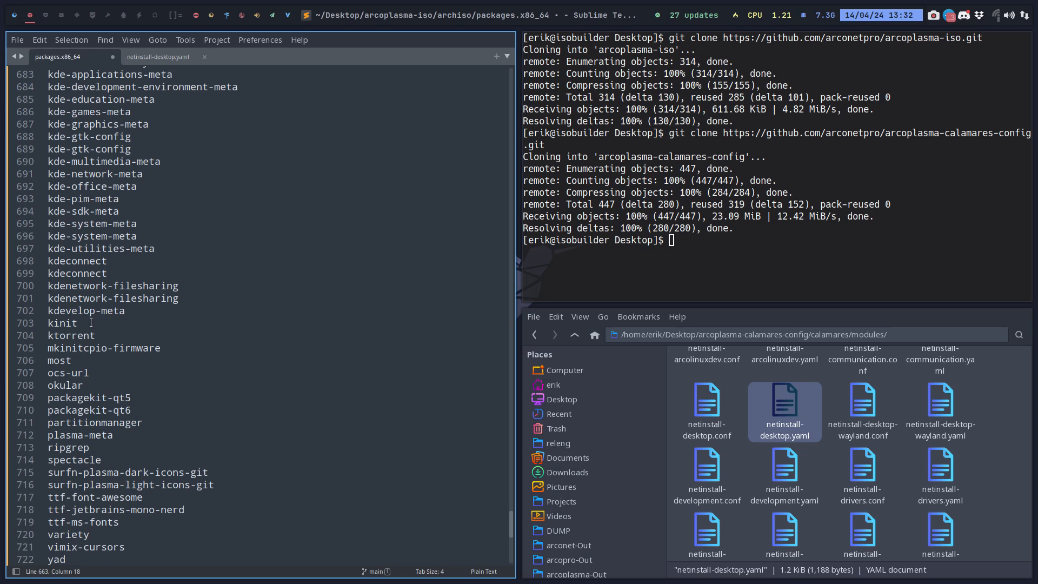
double_click(77, 261)
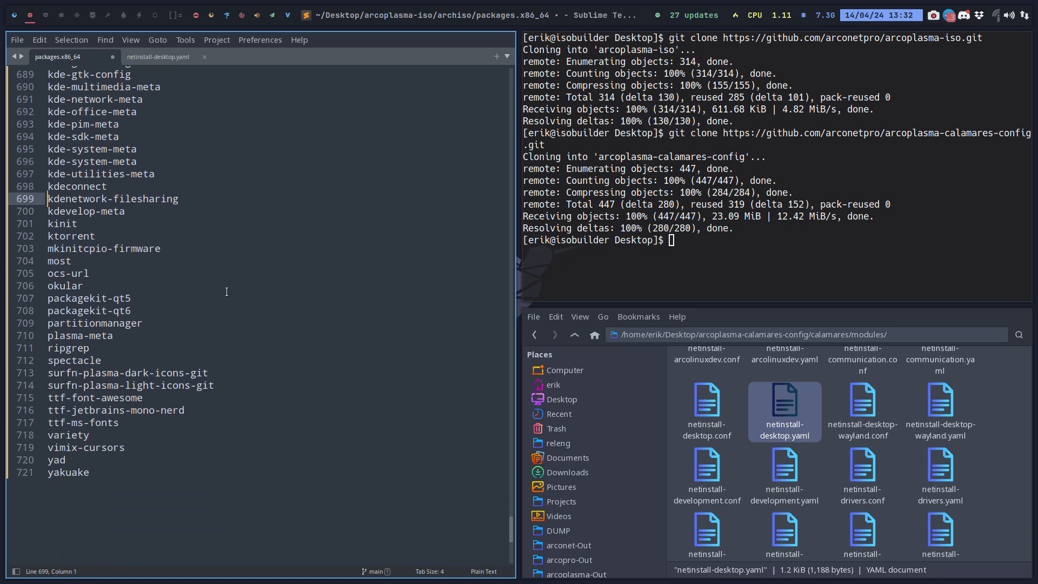
mouse_move(162, 294)
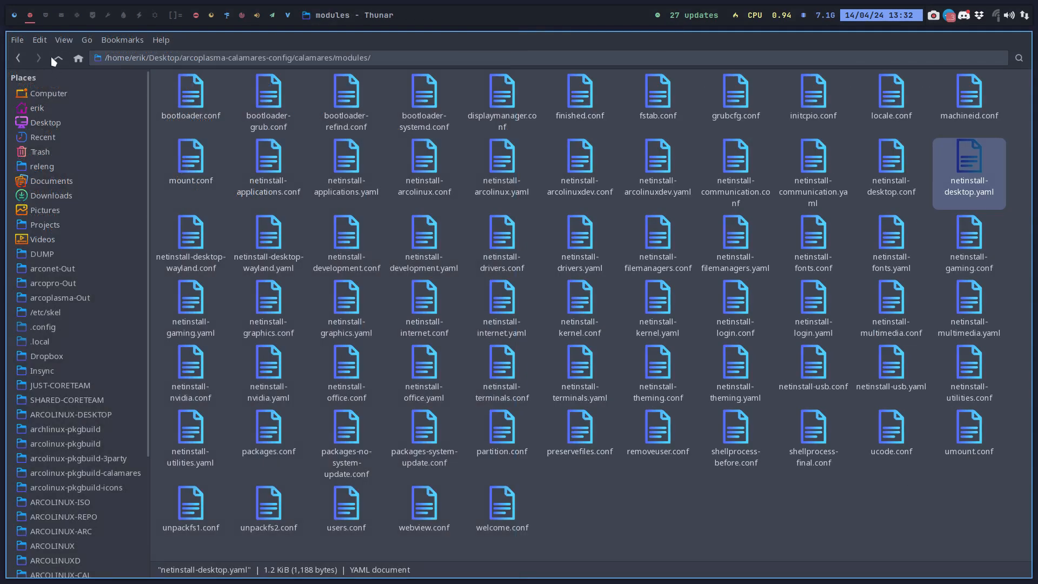
Navigate from Desktop into arcoplasma-iso/installation-scripts.
left_click(59, 57)
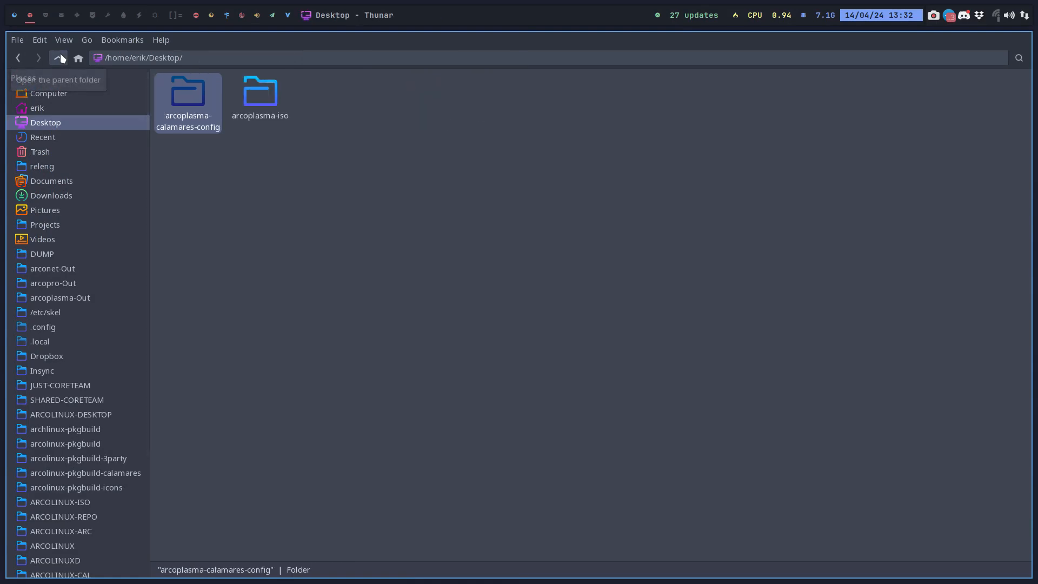
mouse_move(190, 100)
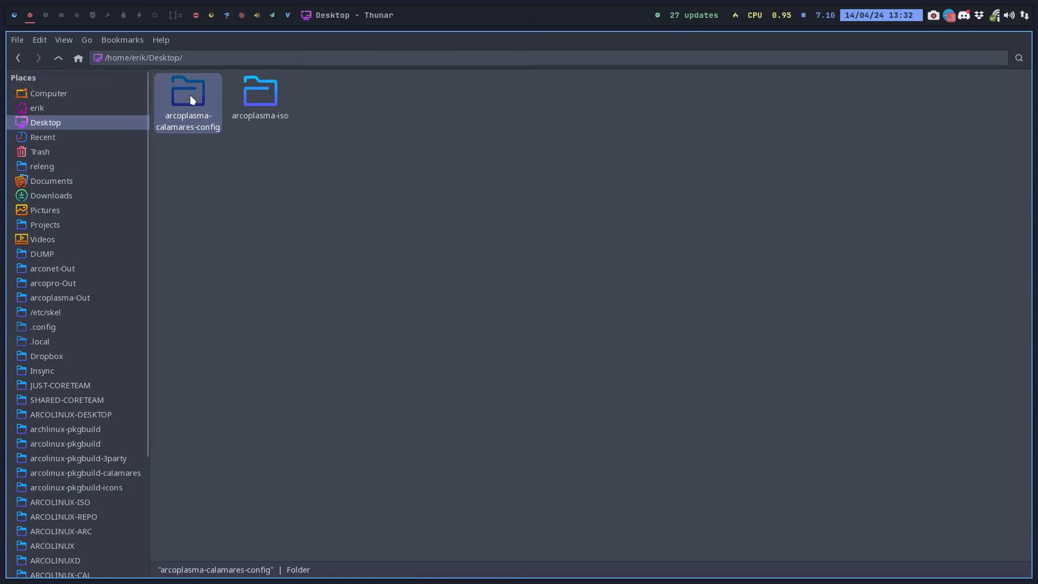
mouse_move(178, 131)
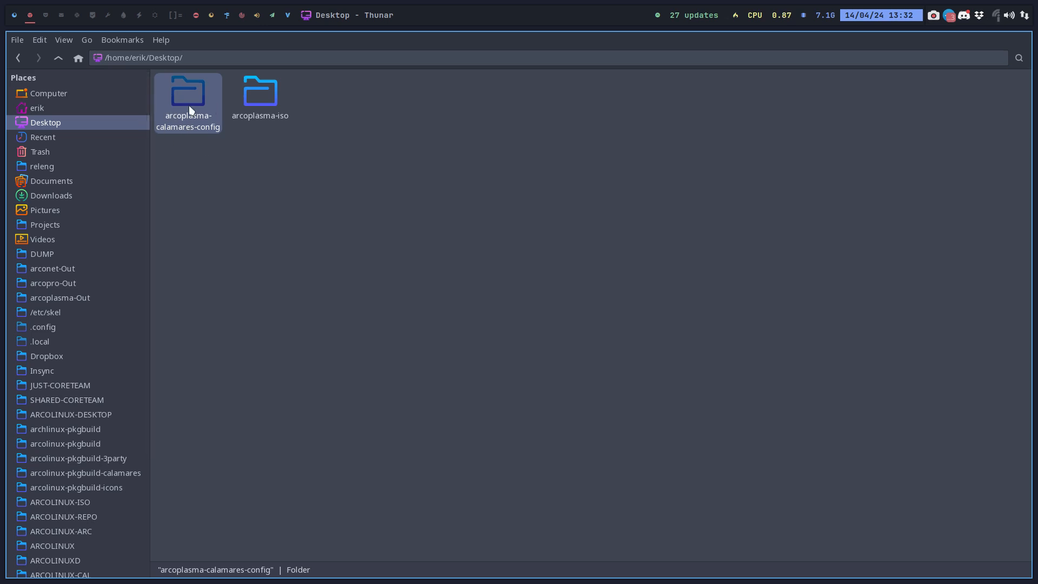
double_click(259, 93)
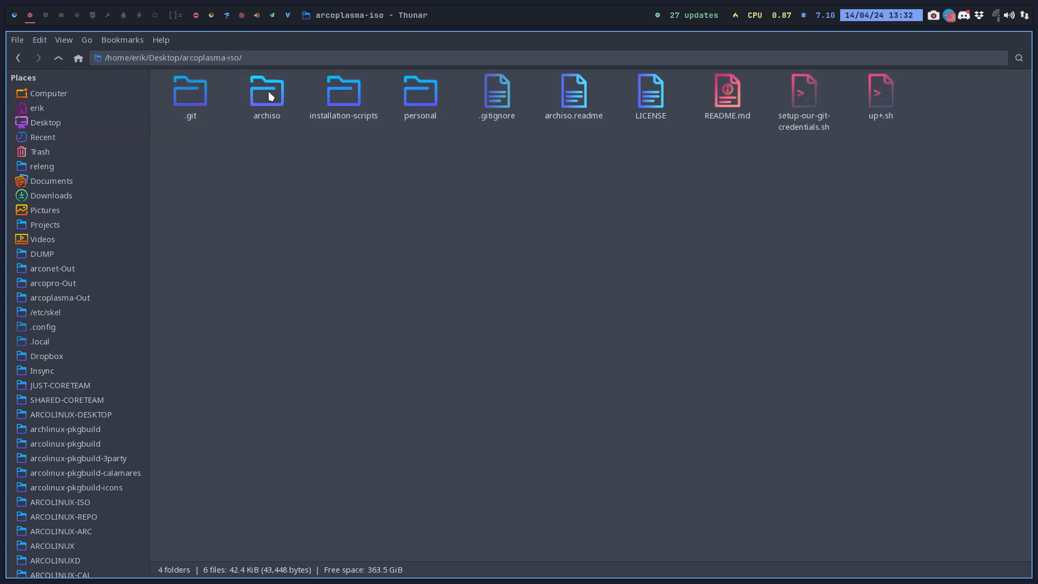
double_click(267, 93)
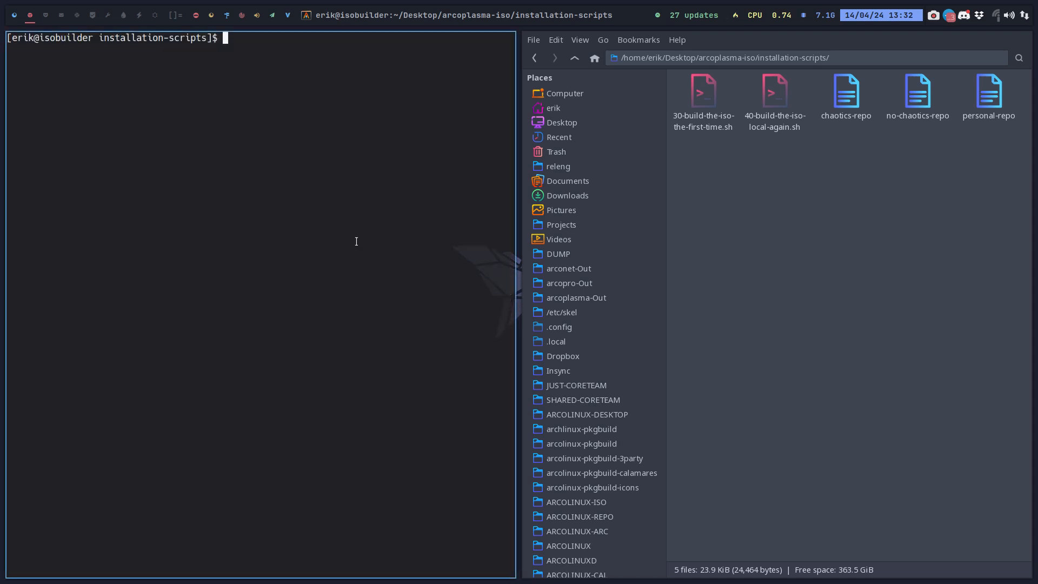
Run ./40-build-the-iso-local-again.sh to rebuild the arcoplasma ISO locally.
type("./40-build-the-iso-local-again.sh")
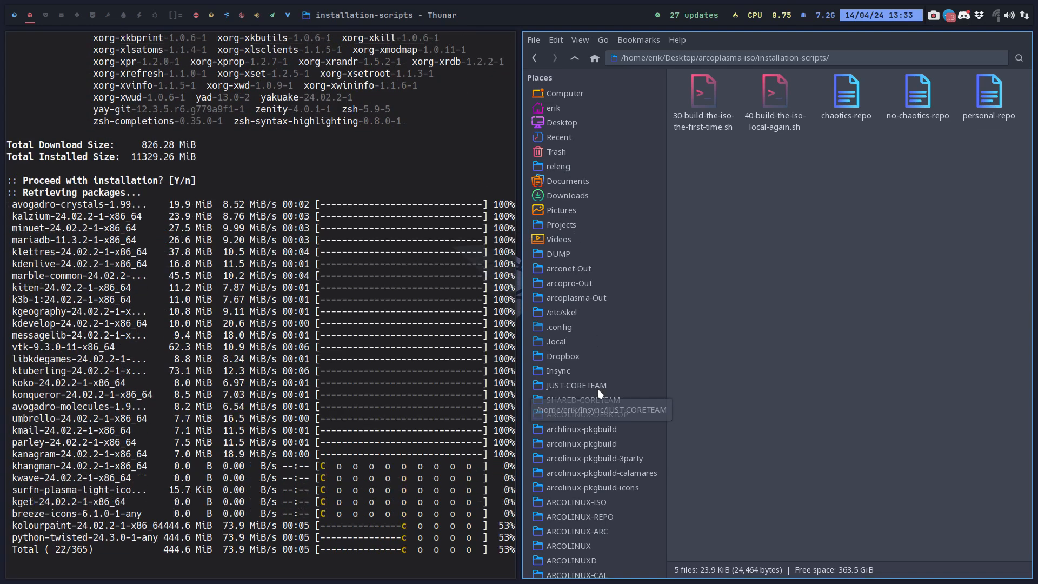
Show the properties of the older 3.4 GiB arcoplasma ISO in SHARED-COREETEAM.
left_click(583, 400)
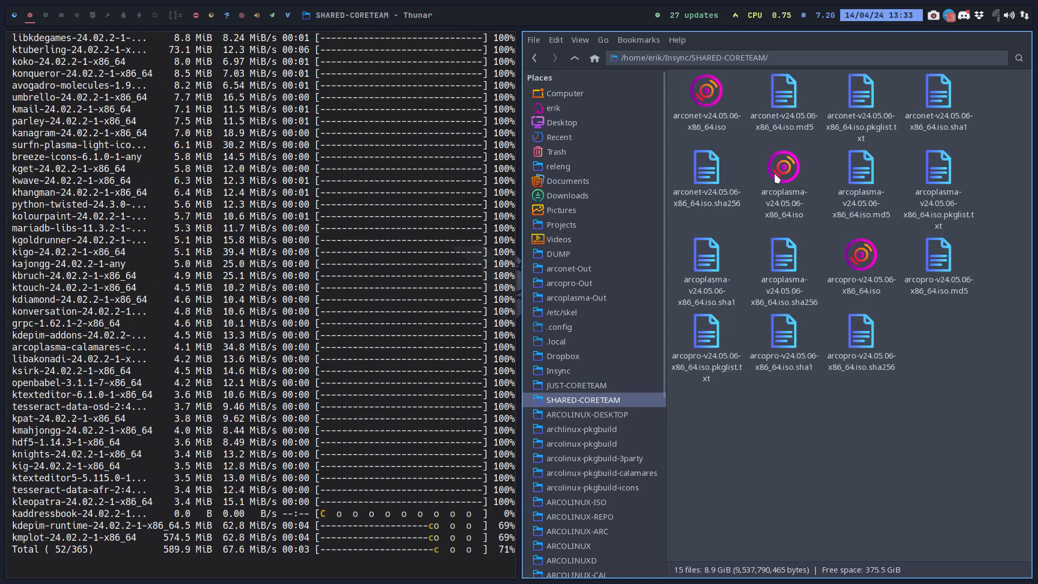
right_click(783, 168)
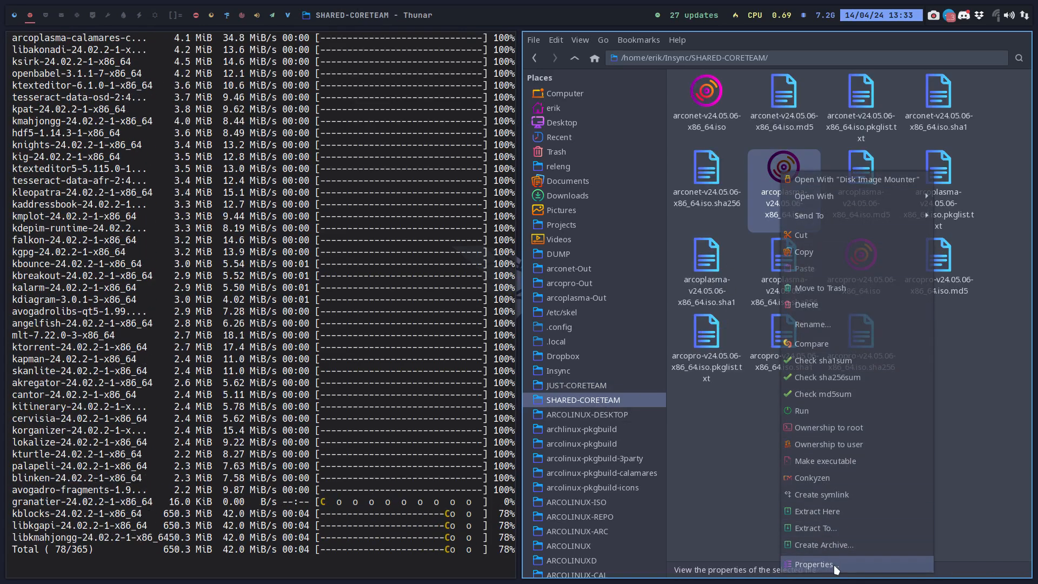
left_click(813, 564)
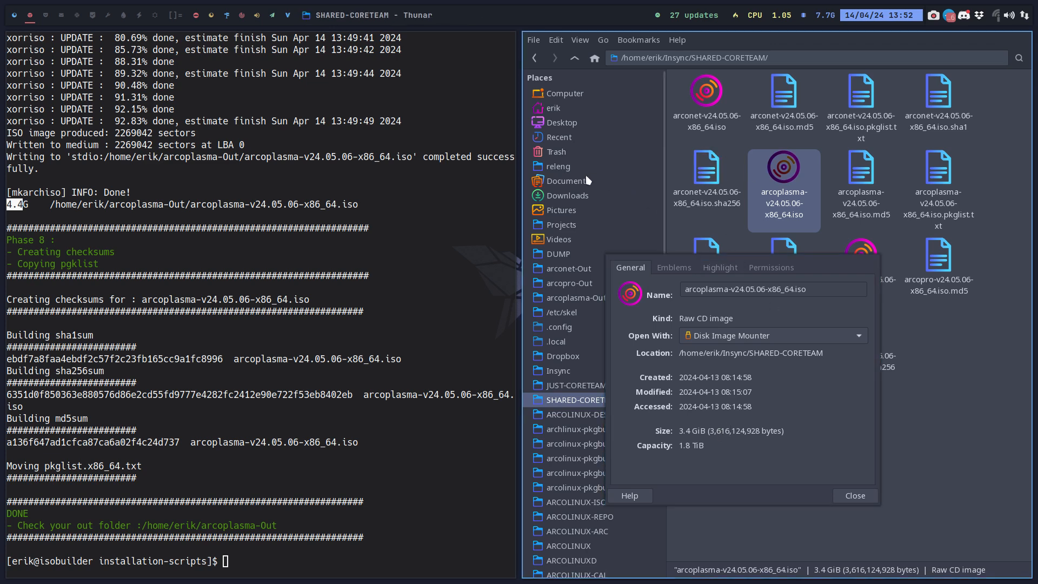
Show the new 4.3 GiB ISO's properties from arcoplasma-Out beside the older one, then dismiss it.
left_click(568, 268)
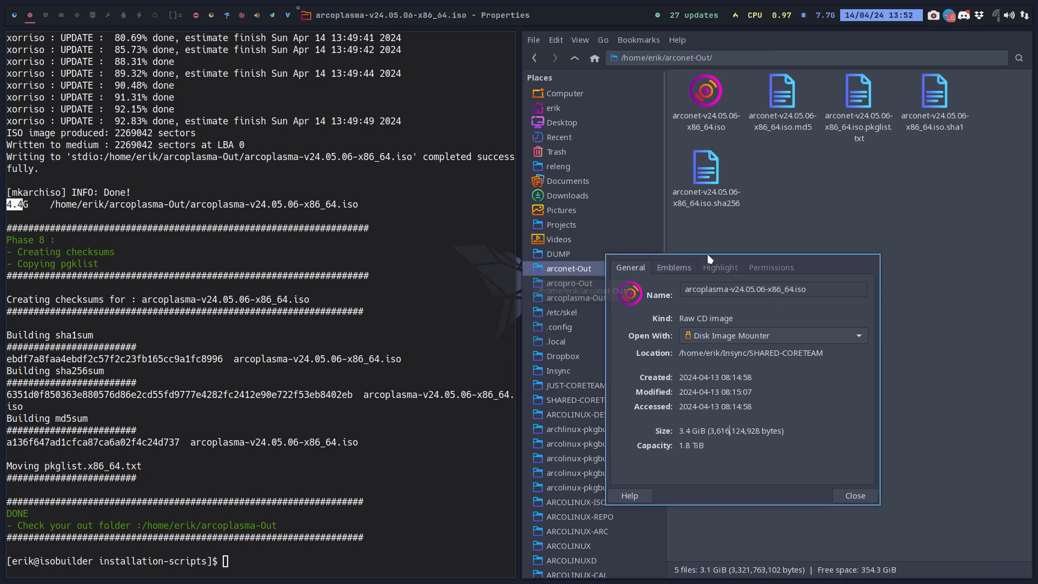
left_click(575, 298)
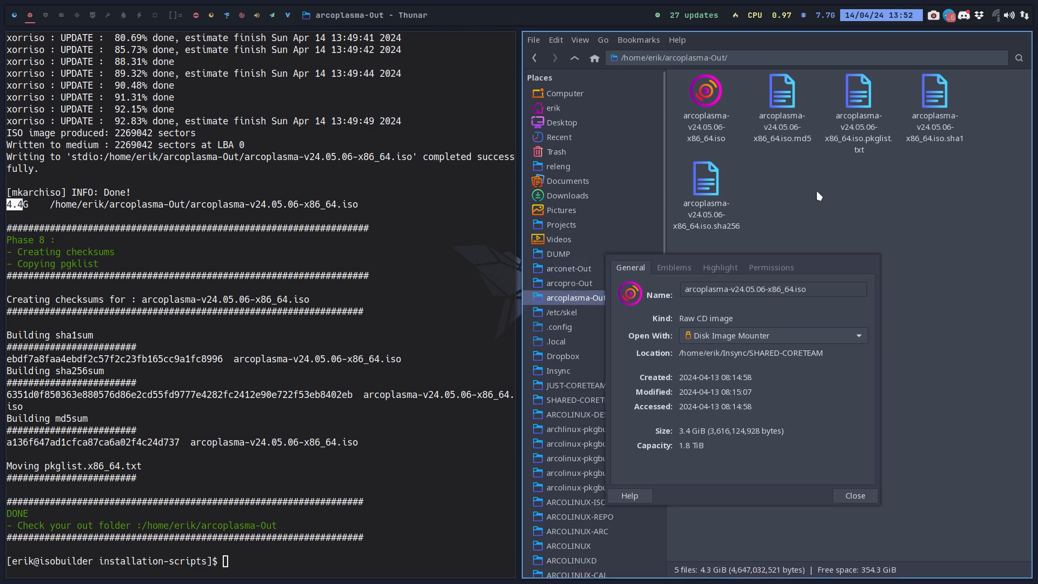
right_click(704, 90)
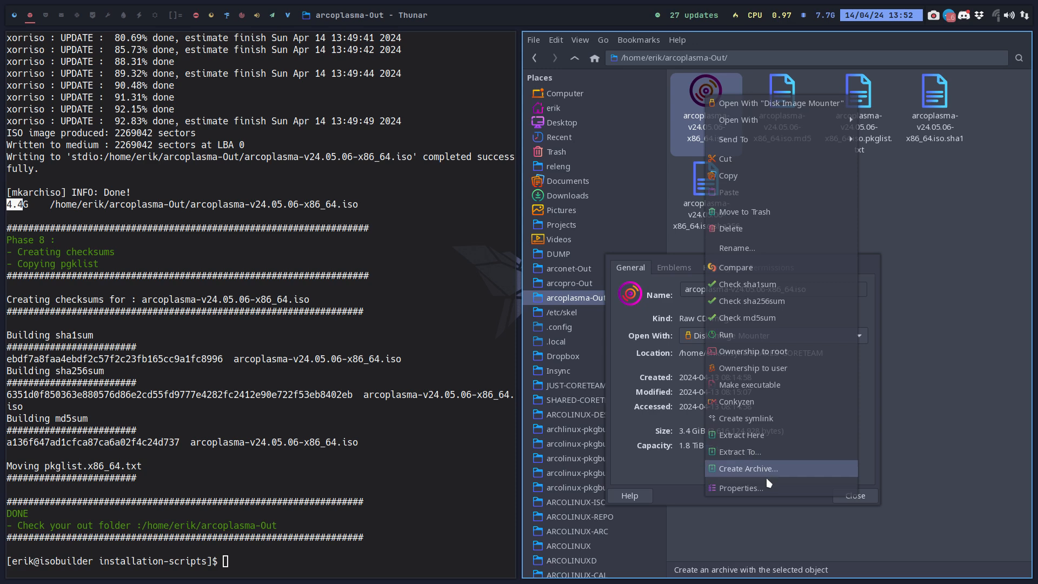
left_click(740, 488)
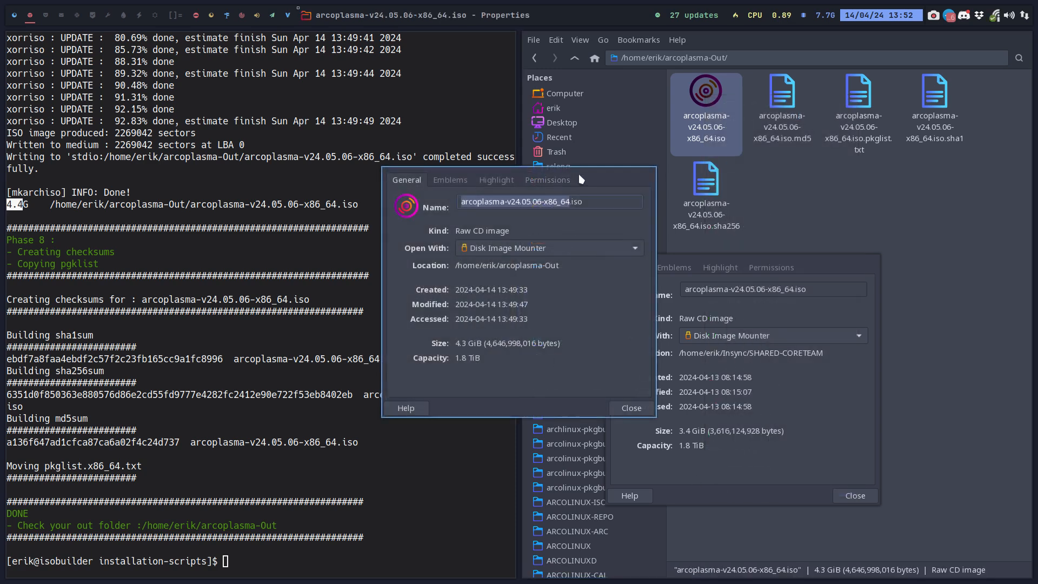
left_click_drag(580, 179, 486, 248)
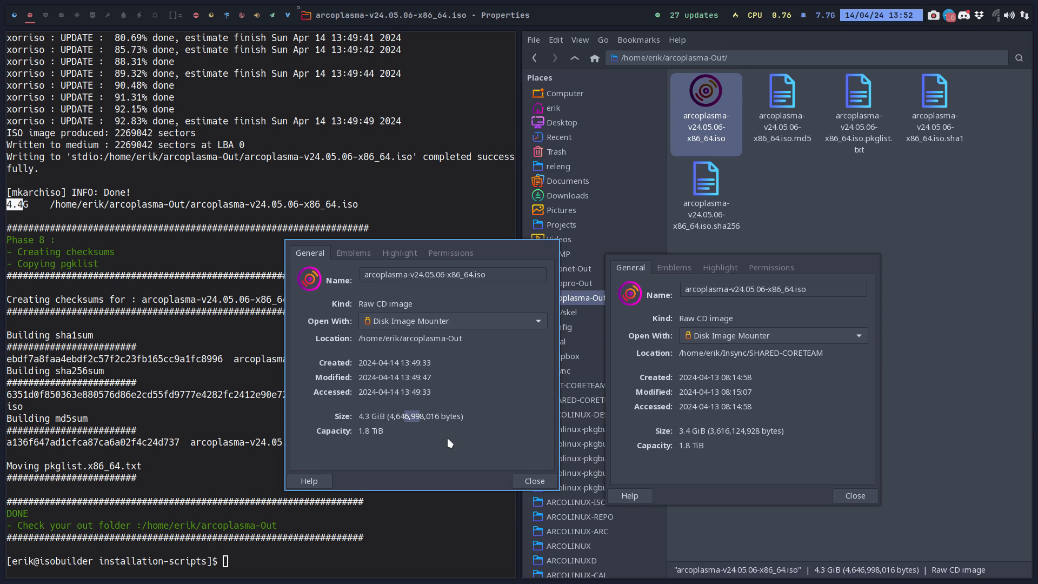
mouse_move(445, 443)
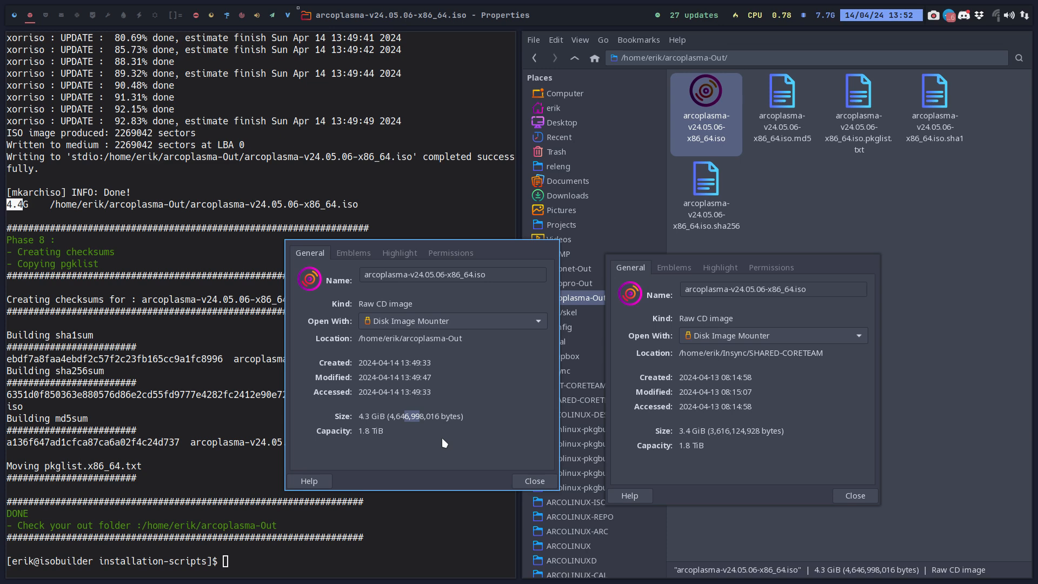
mouse_move(422, 434)
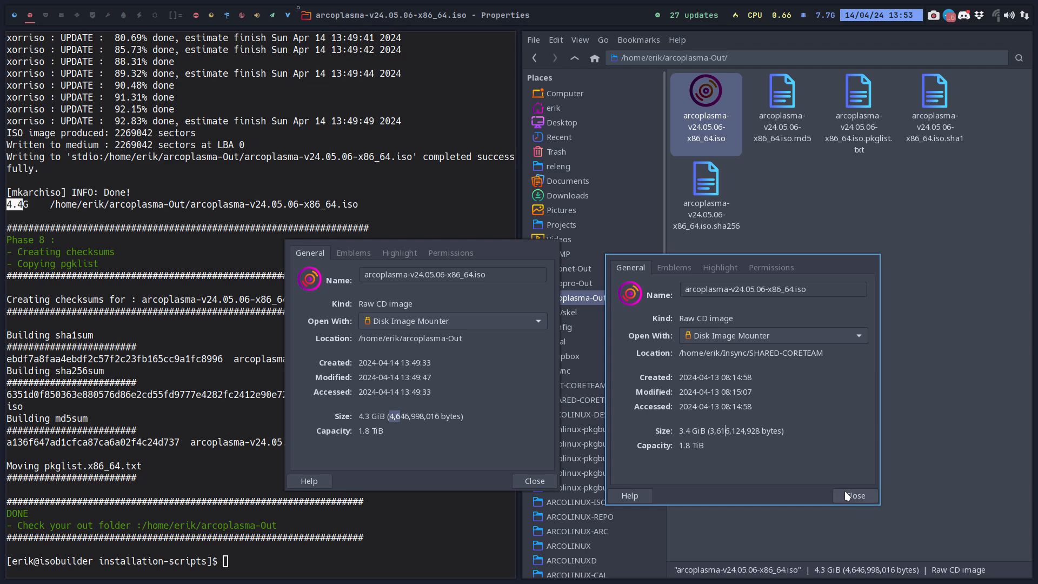
left_click(533, 480)
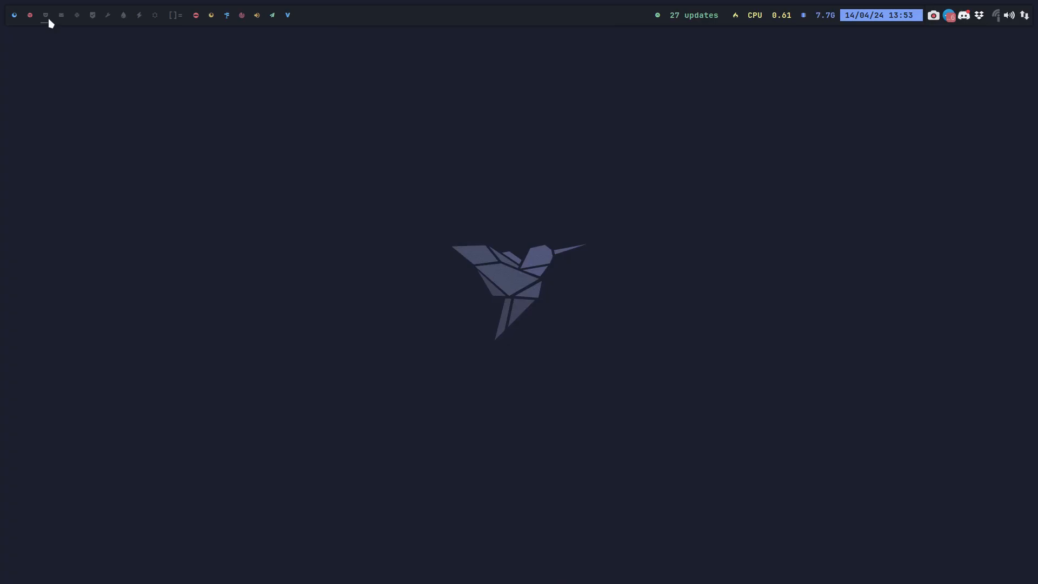
Attach arcoplasma-v24.05.06-x86_64.iso from arcoplasma-Out to the Plasma VM and start it.
left_click(46, 14)
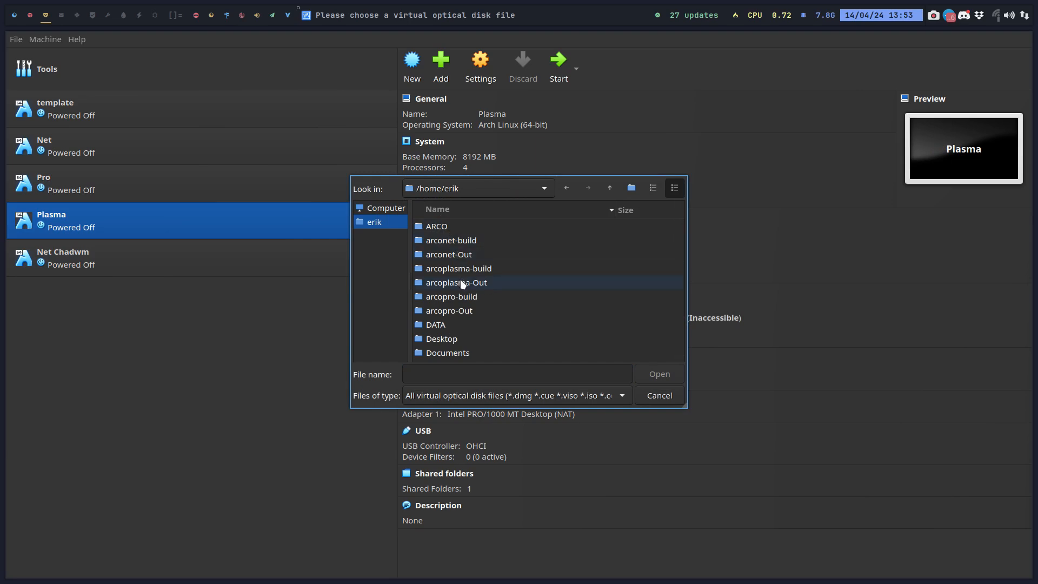
double_click(456, 283)
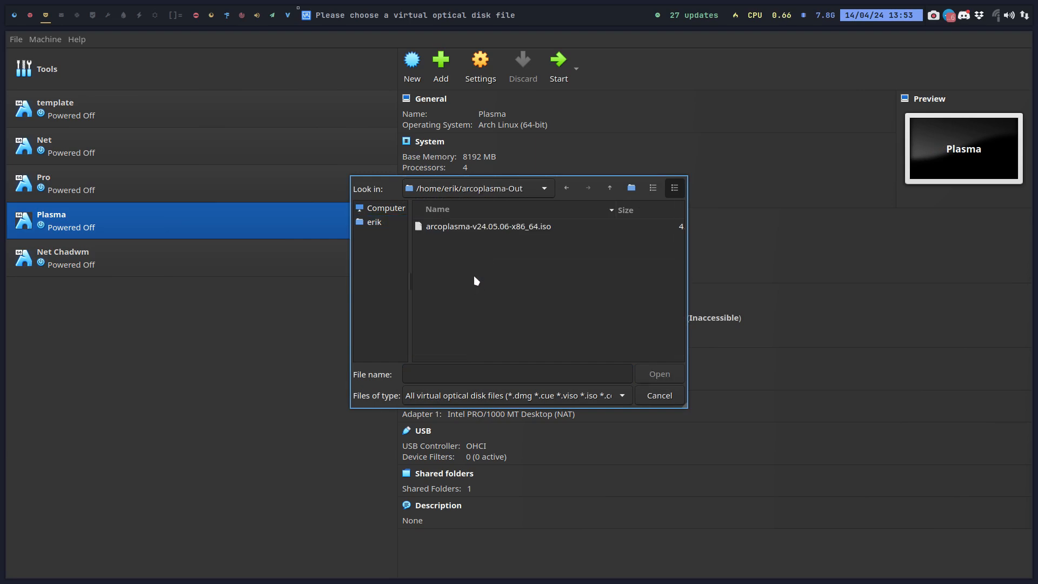
left_click(488, 226)
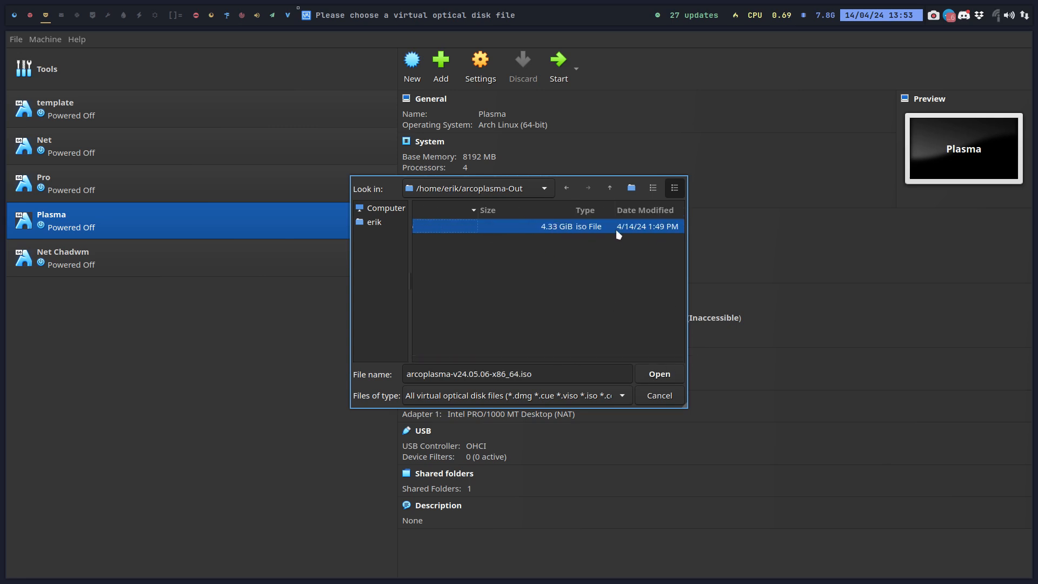
left_click(658, 374)
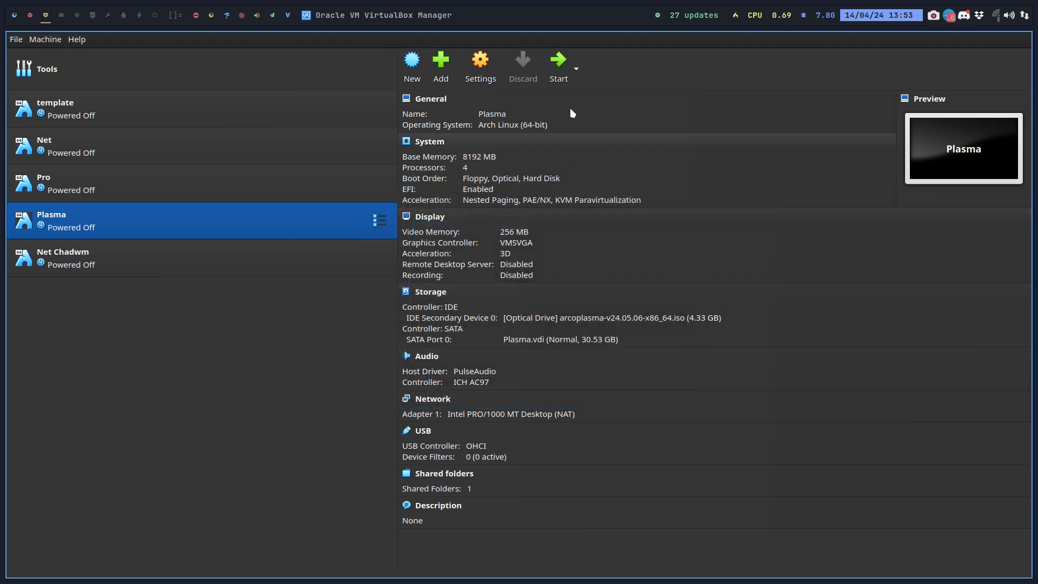
left_click(558, 62)
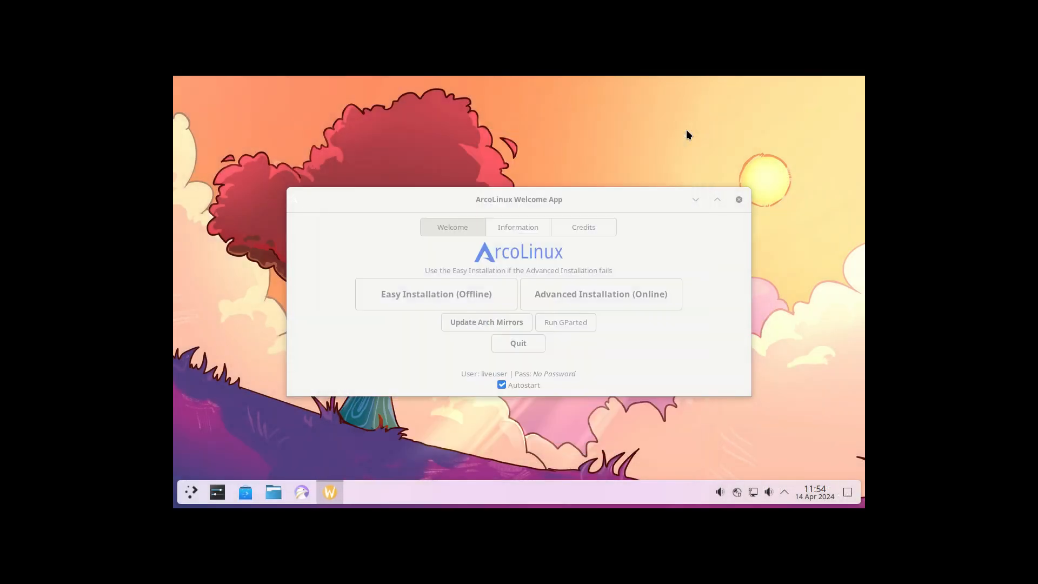
mouse_move(740, 199)
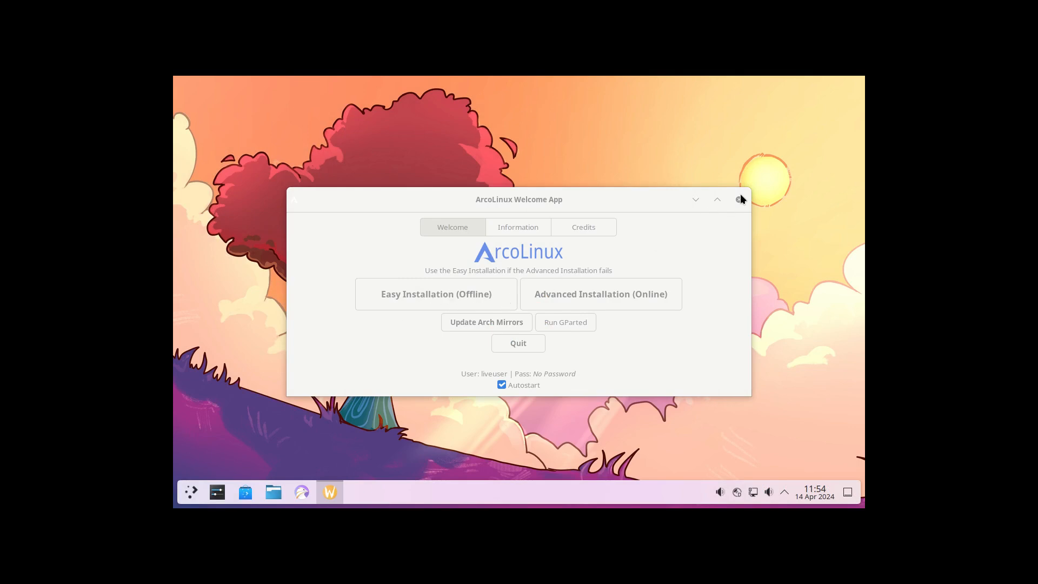
Close the Welcome App and browse Games, Graphics, Internet and Multimedia in the launcher.
left_click(741, 199)
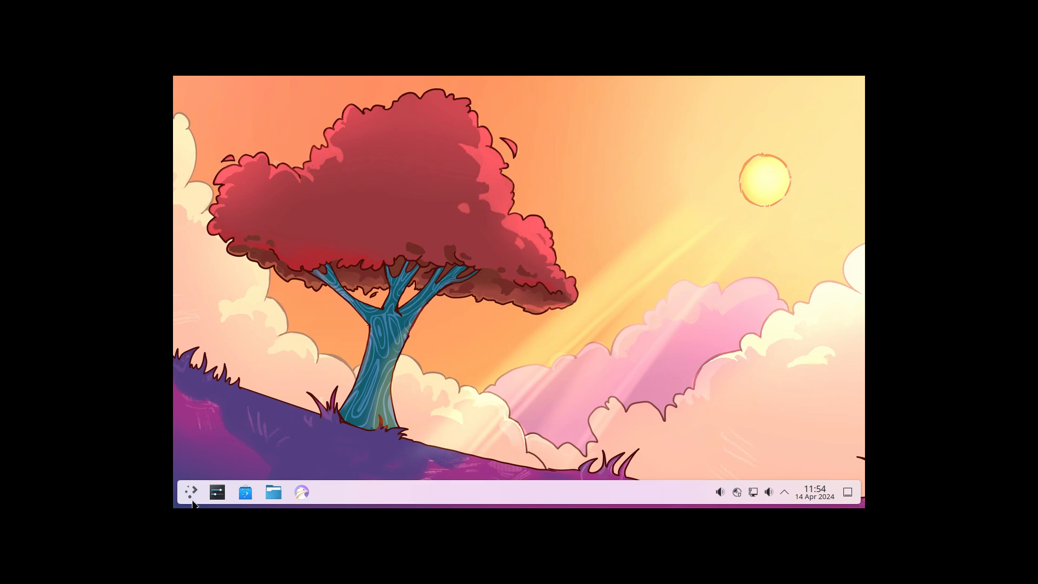
left_click(190, 492)
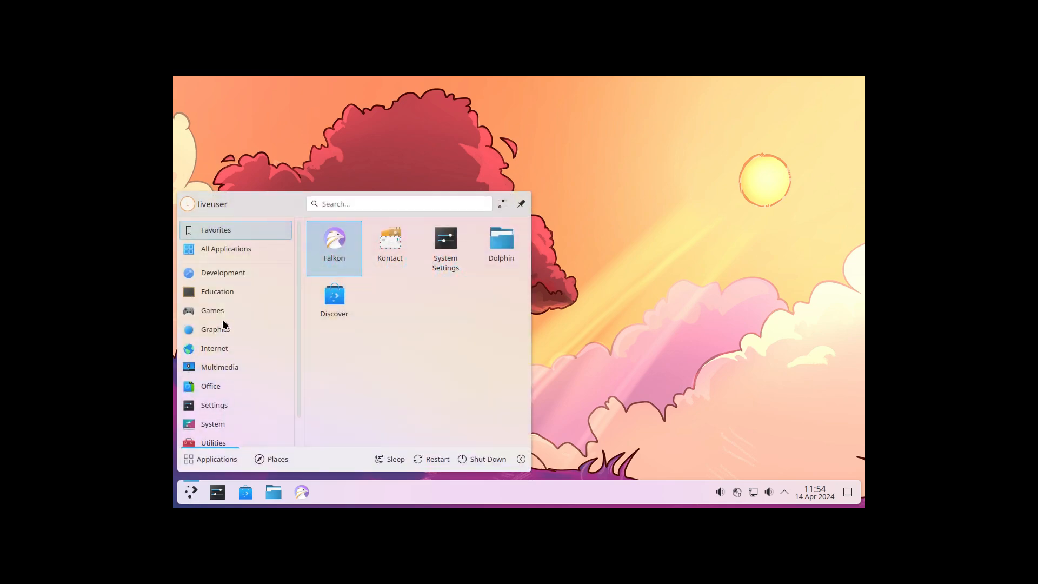
left_click(212, 311)
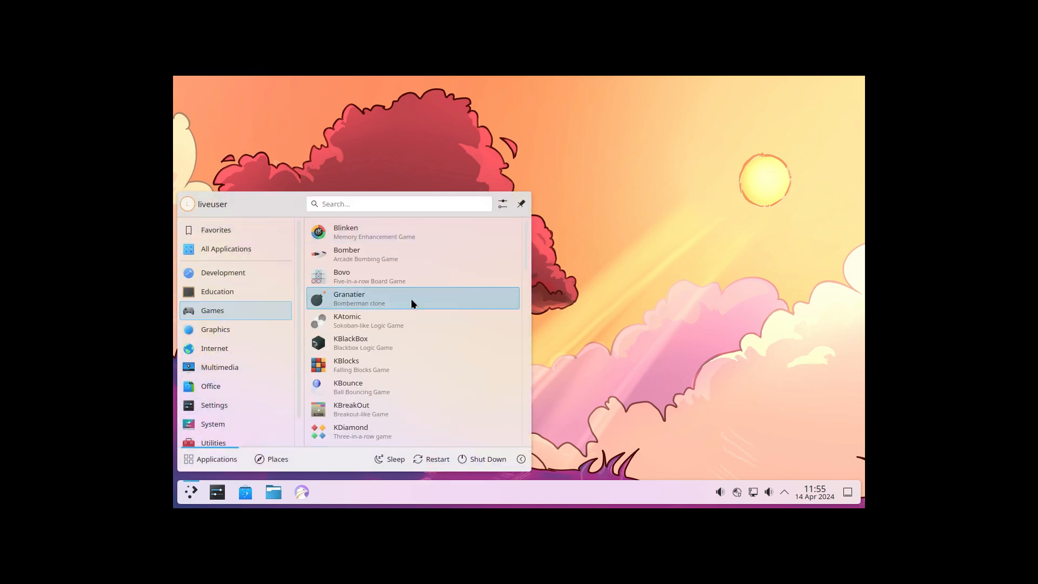
scroll("down", 3)
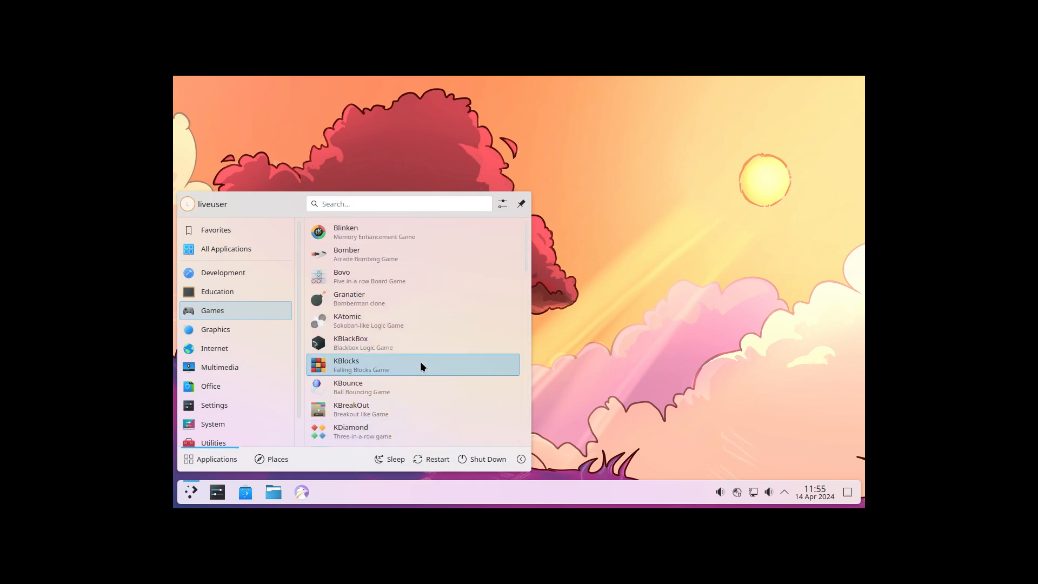
mouse_move(374, 303)
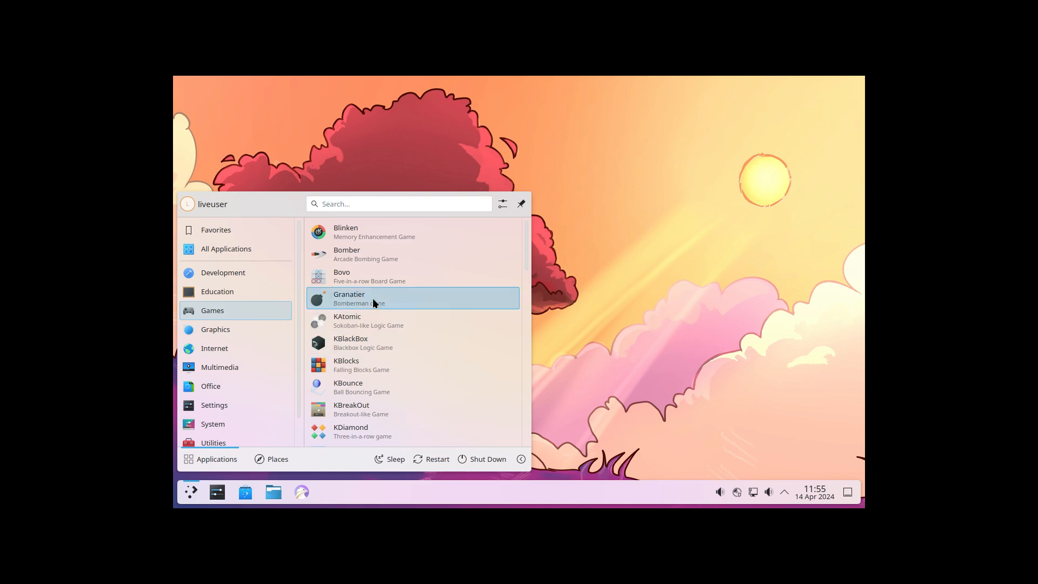
left_click(215, 329)
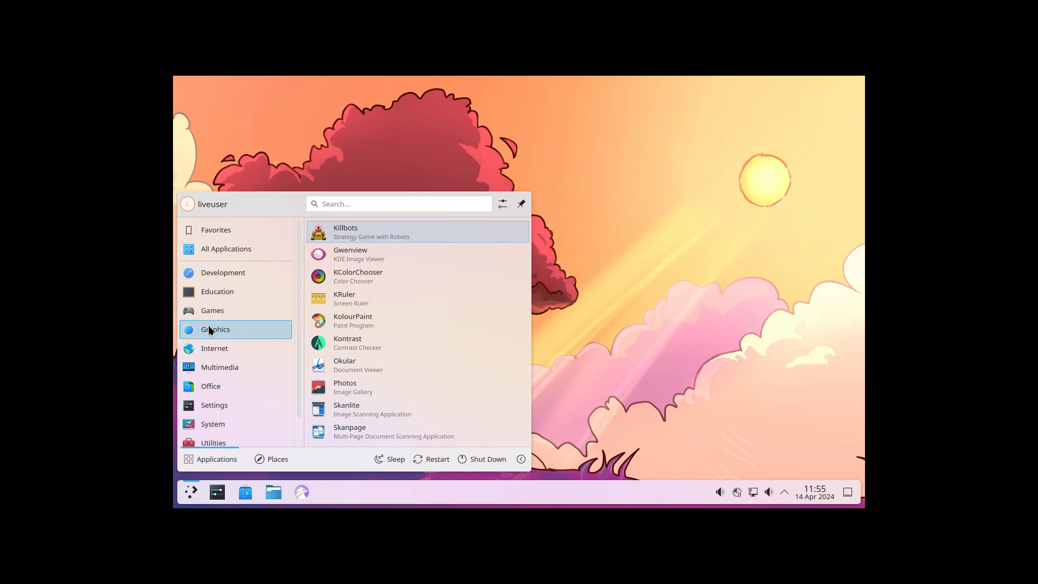
mouse_move(397, 343)
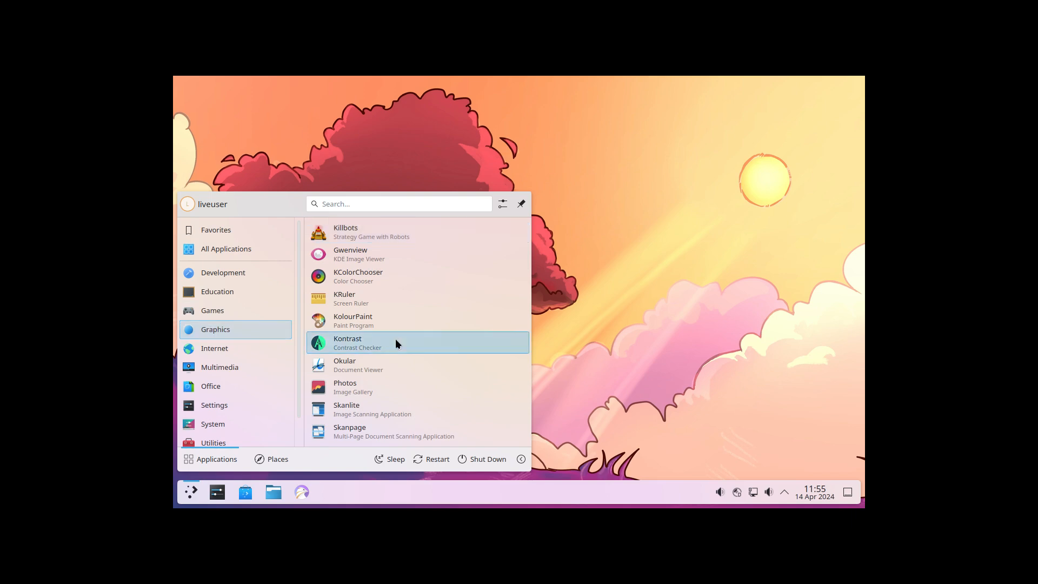
left_click(214, 347)
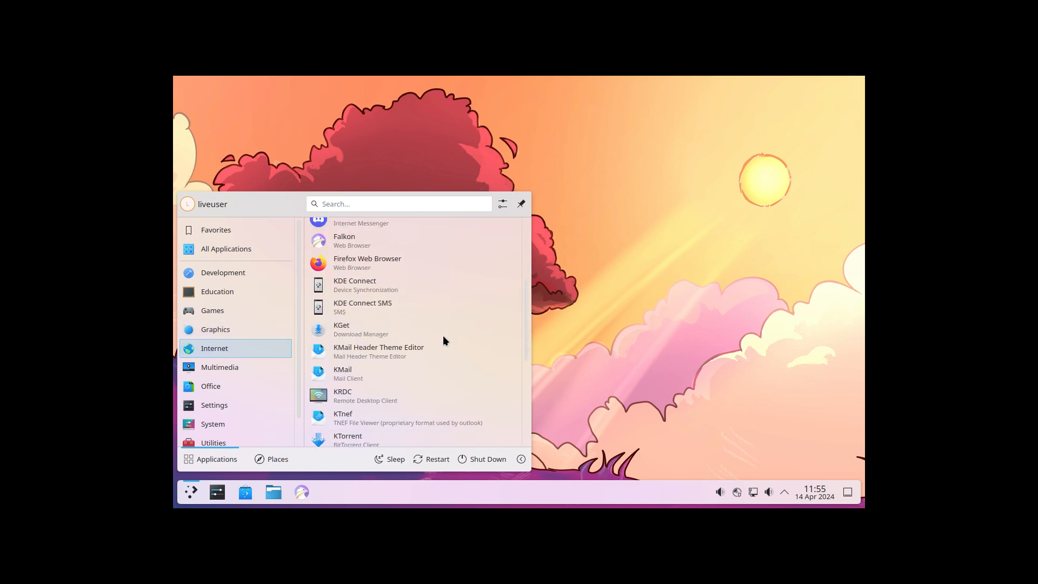
left_click(220, 367)
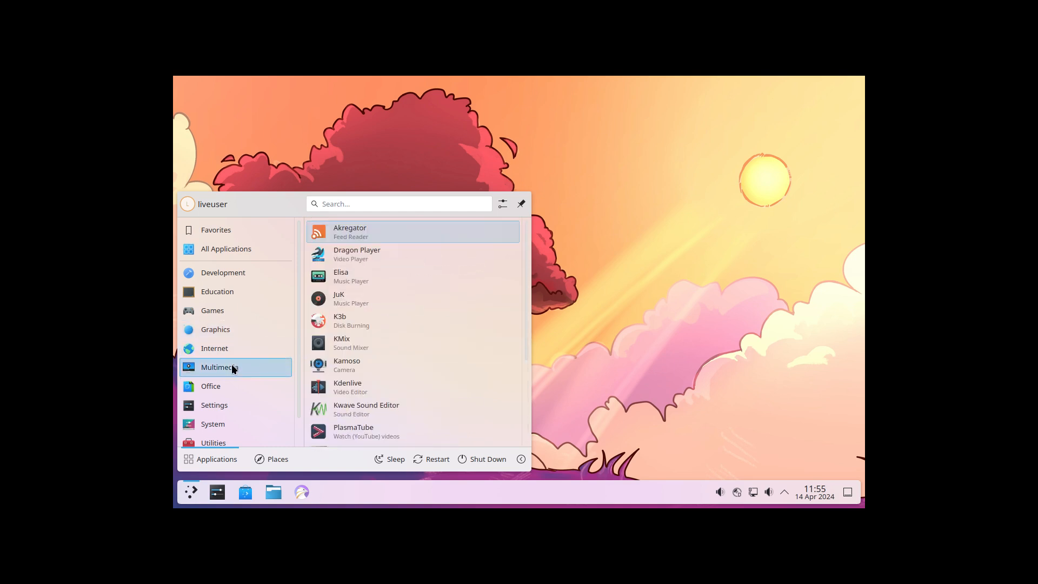
scroll("down", 3)
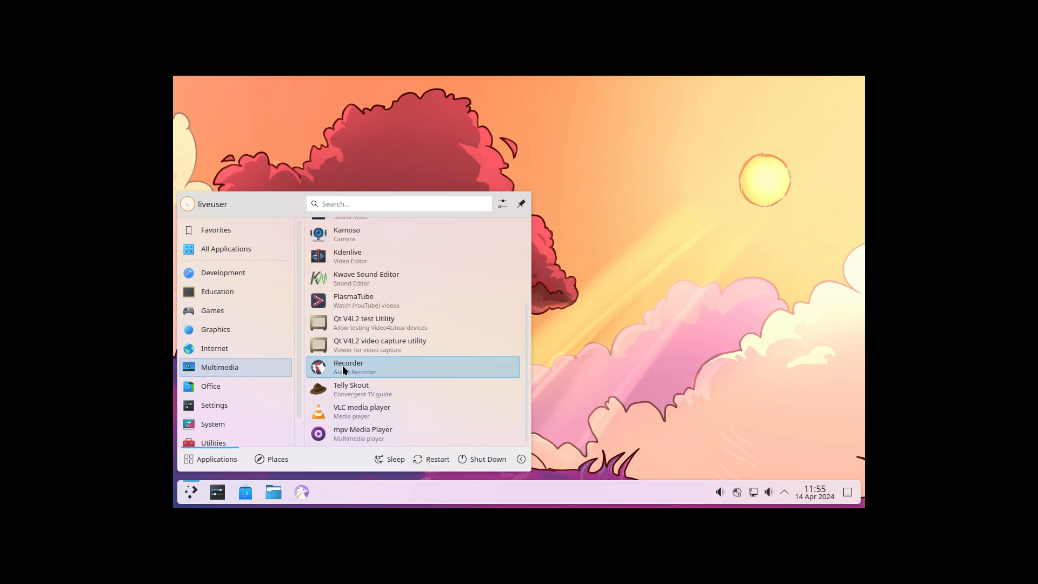
Browse Office, Settings, then back through Internet, Graphics, Games, Education and Development.
left_click(211, 386)
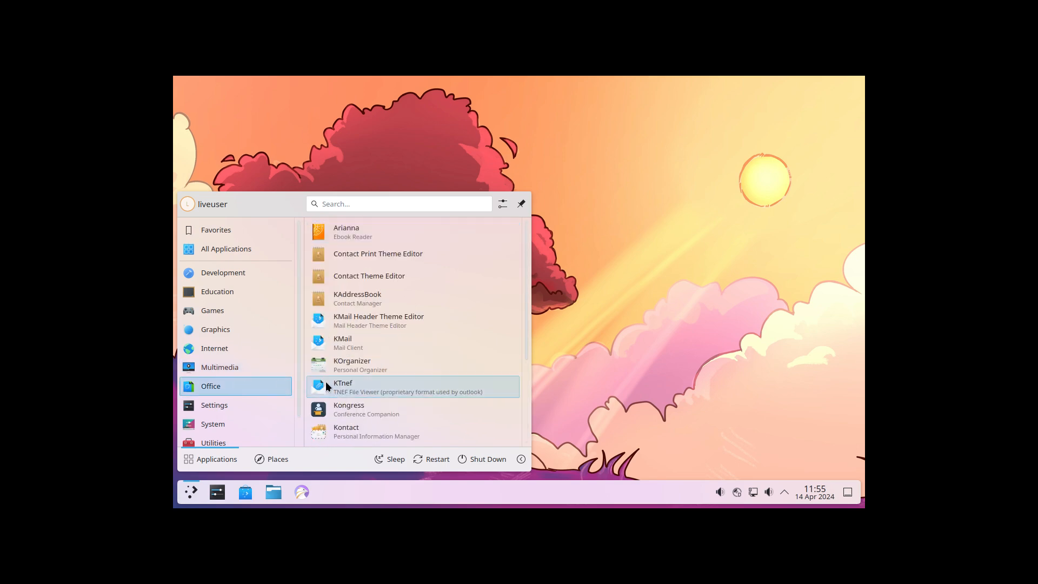
left_click(214, 404)
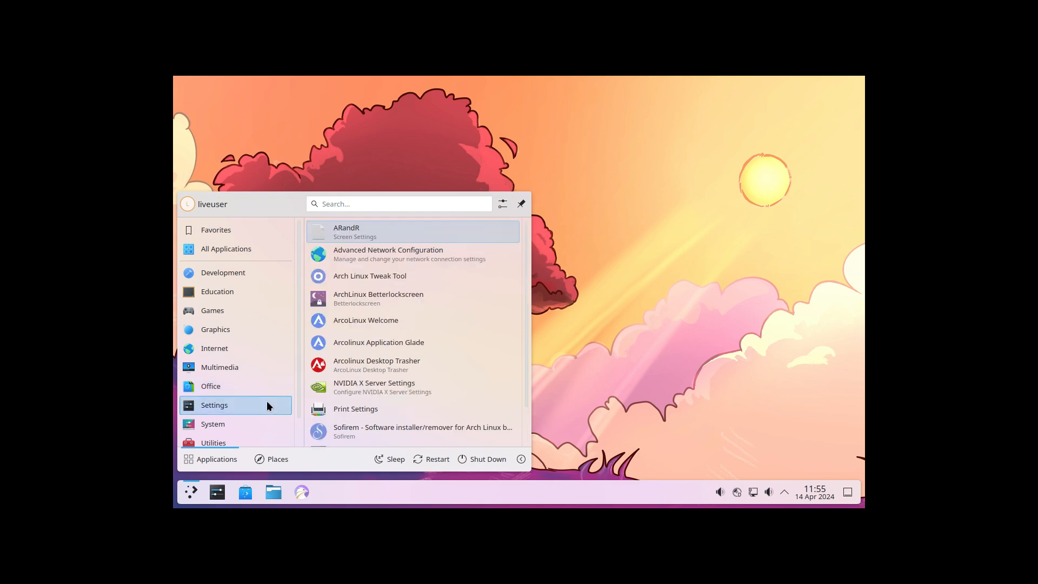
left_click(214, 348)
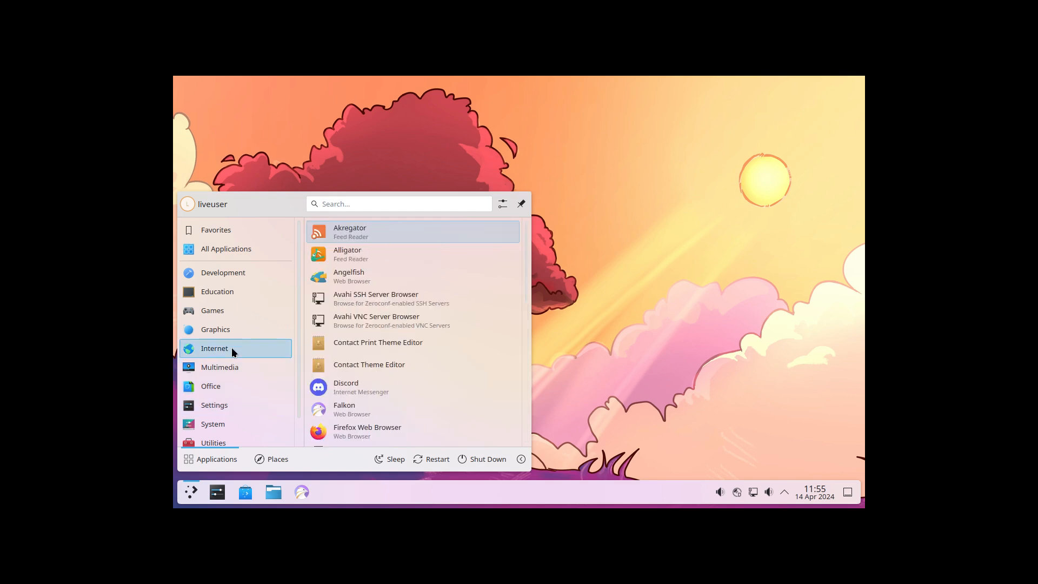
left_click(215, 329)
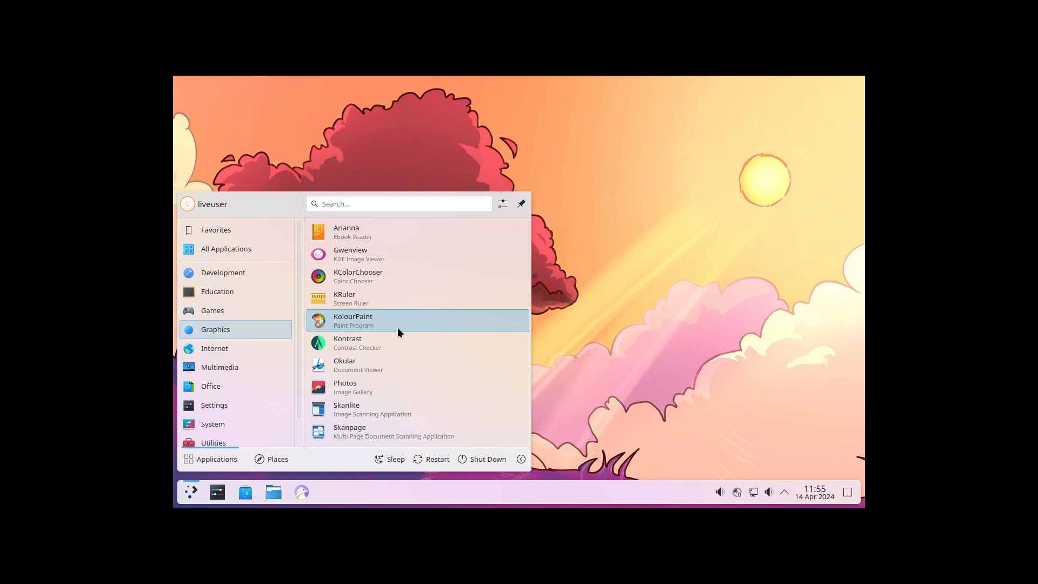
left_click(212, 311)
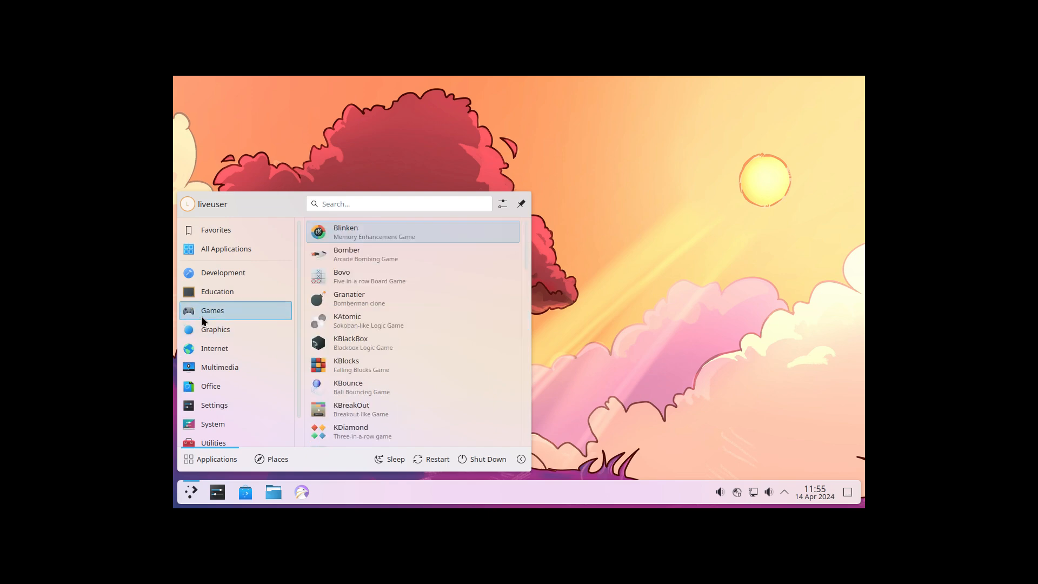
left_click(218, 291)
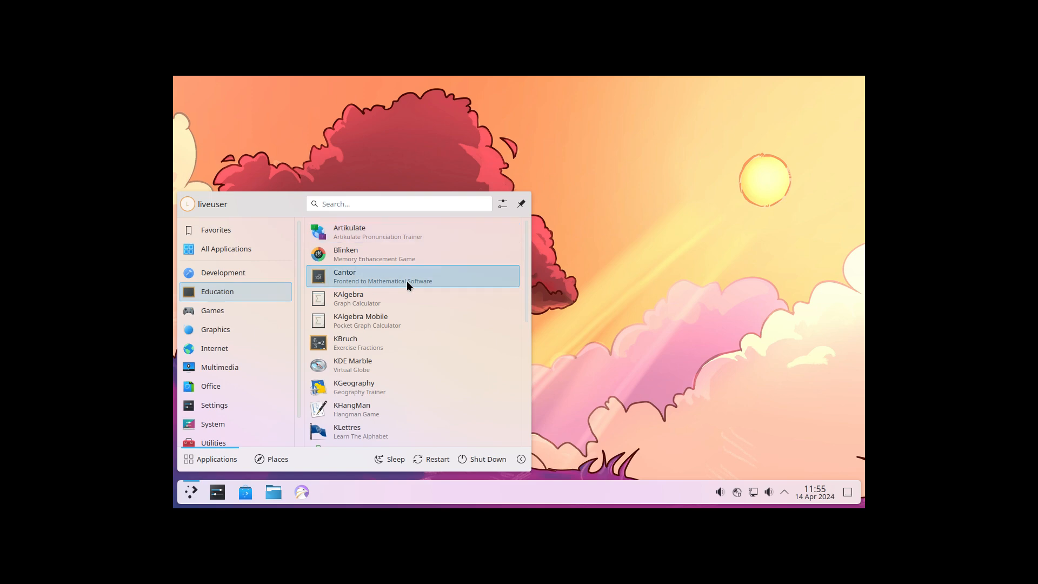
scroll("down", 3)
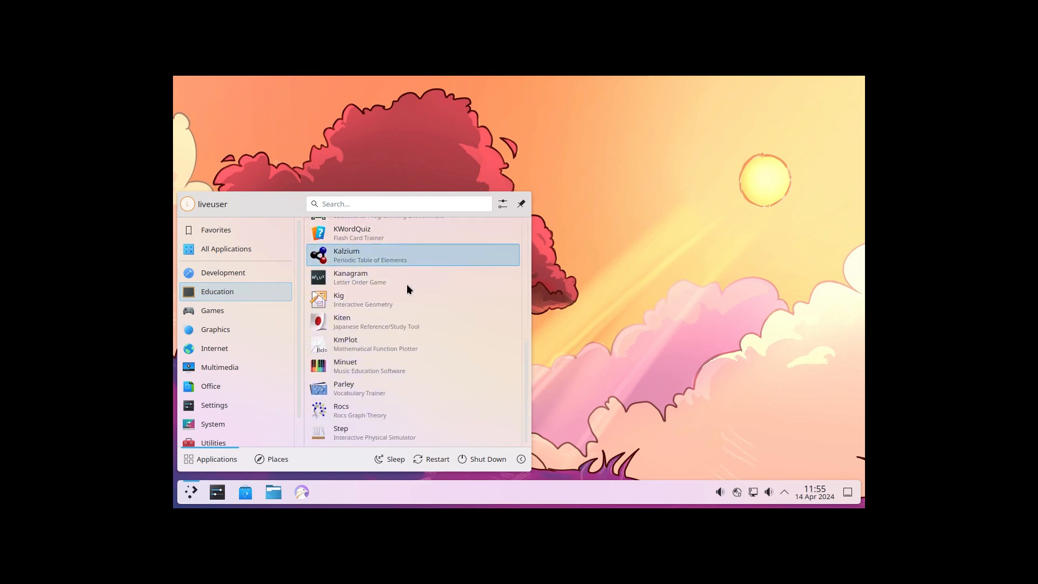
left_click(223, 273)
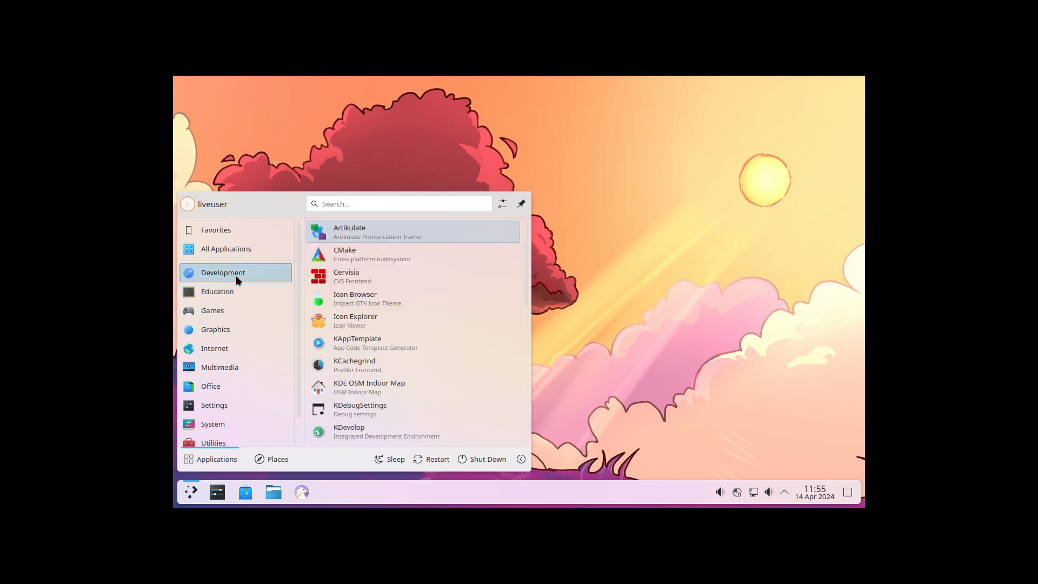
scroll("down", 3)
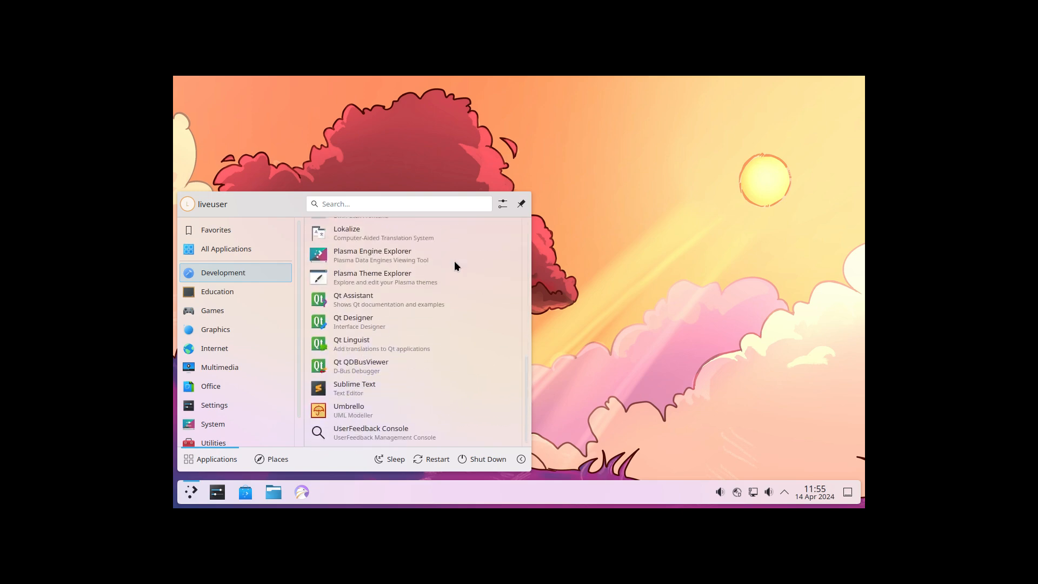